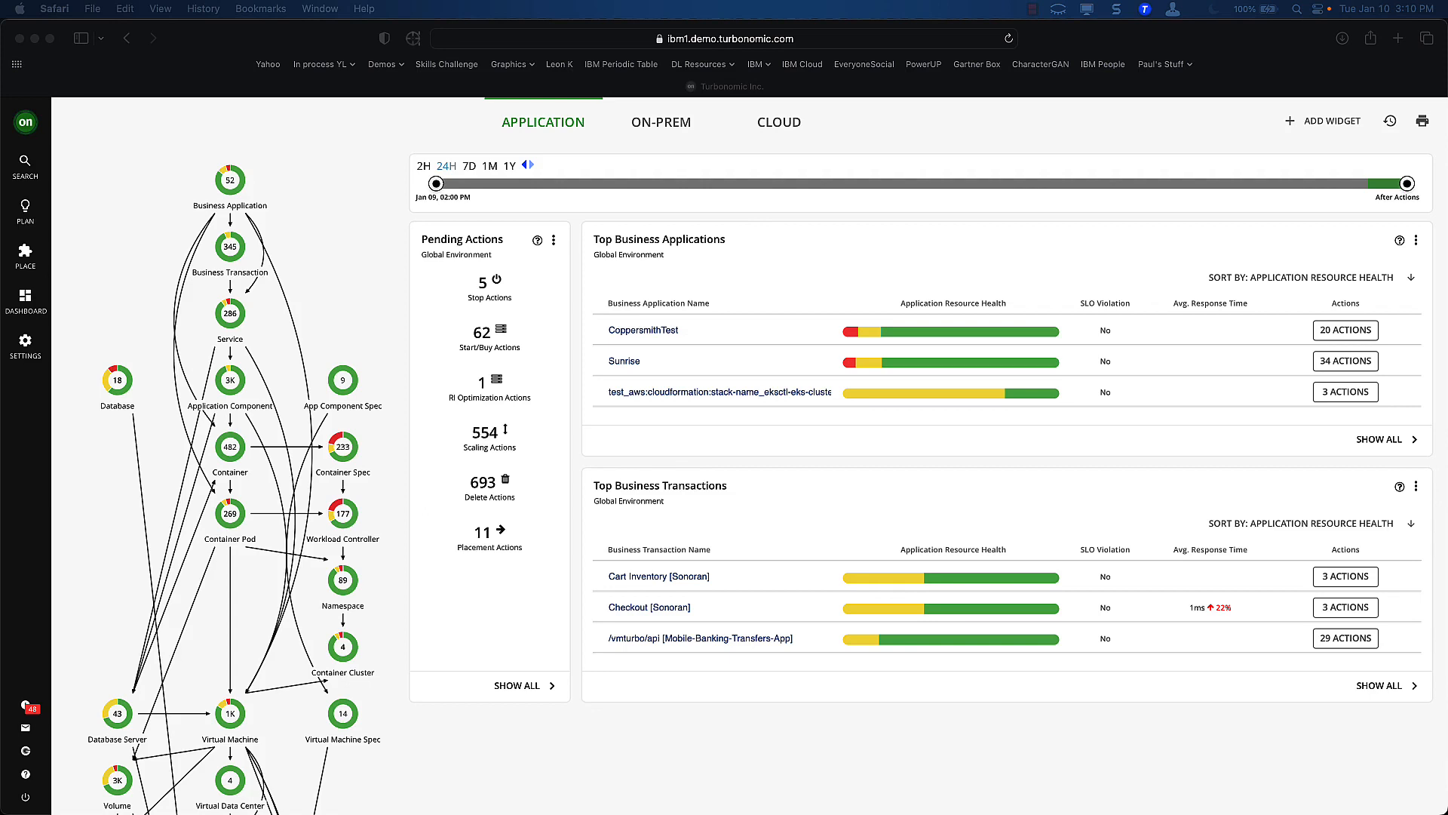
pyautogui.moveTo(179, 238)
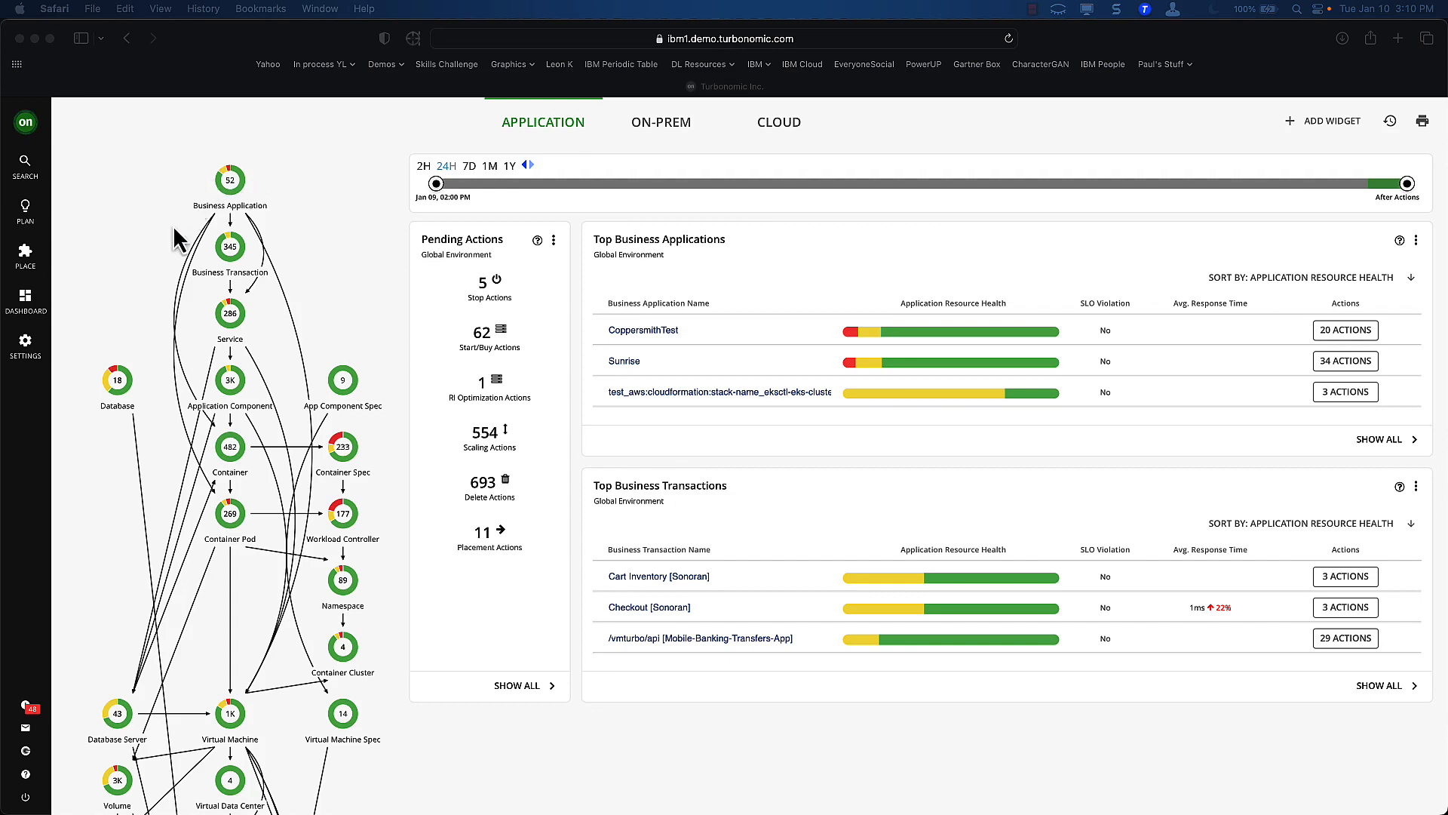
pyautogui.moveTo(300, 356)
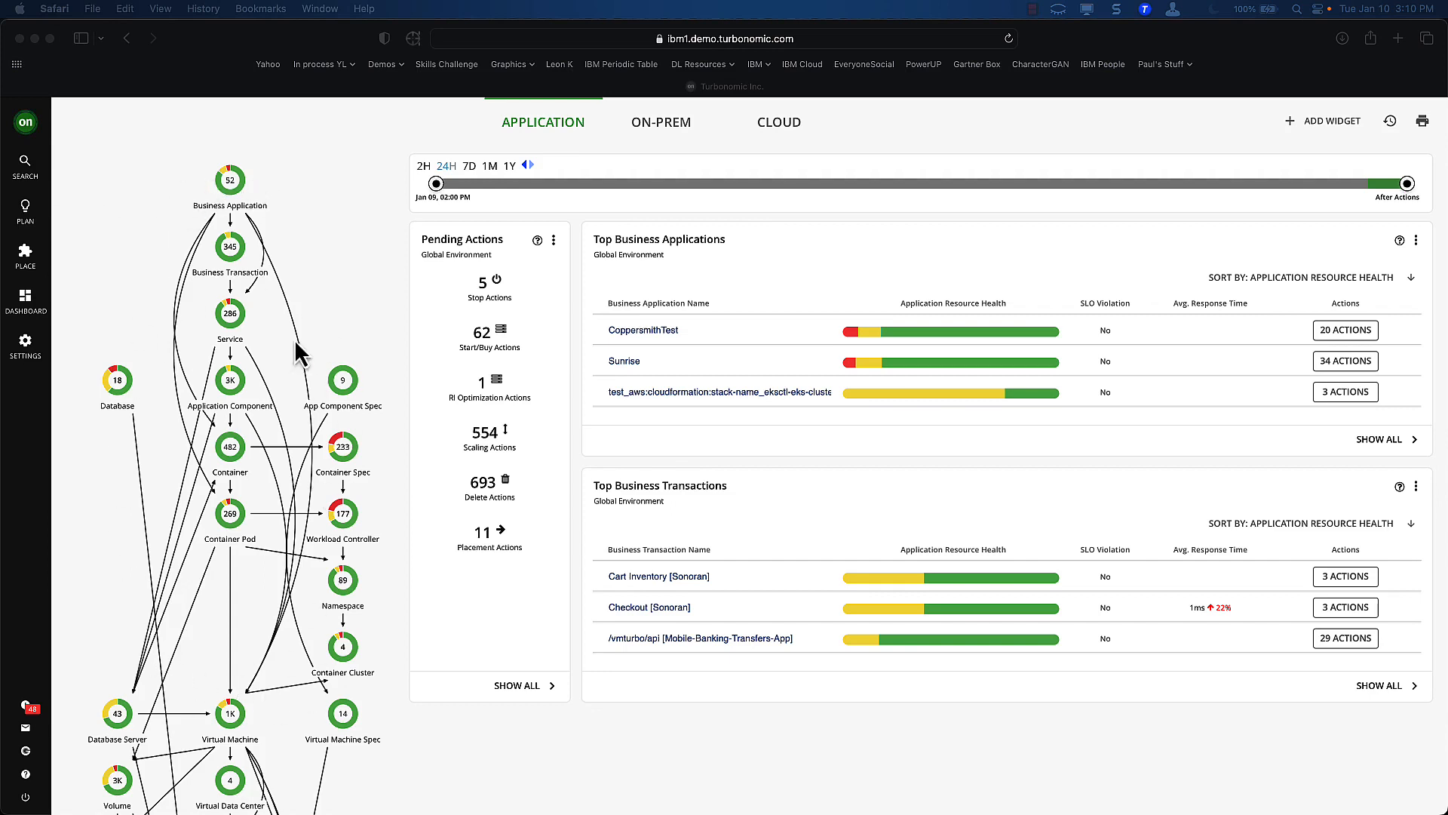
pyautogui.moveTo(133, 553)
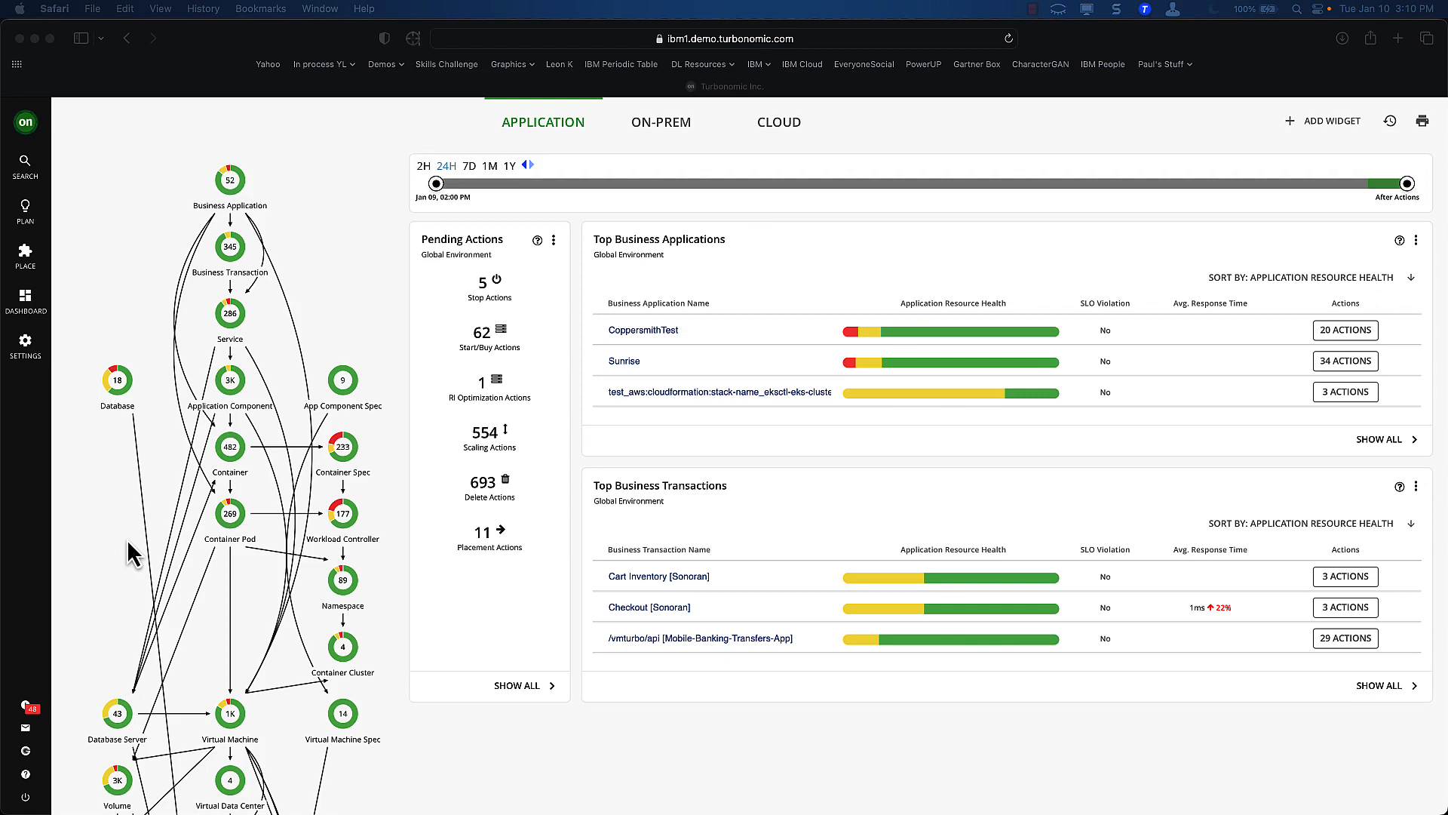
pyautogui.moveTo(226, 240)
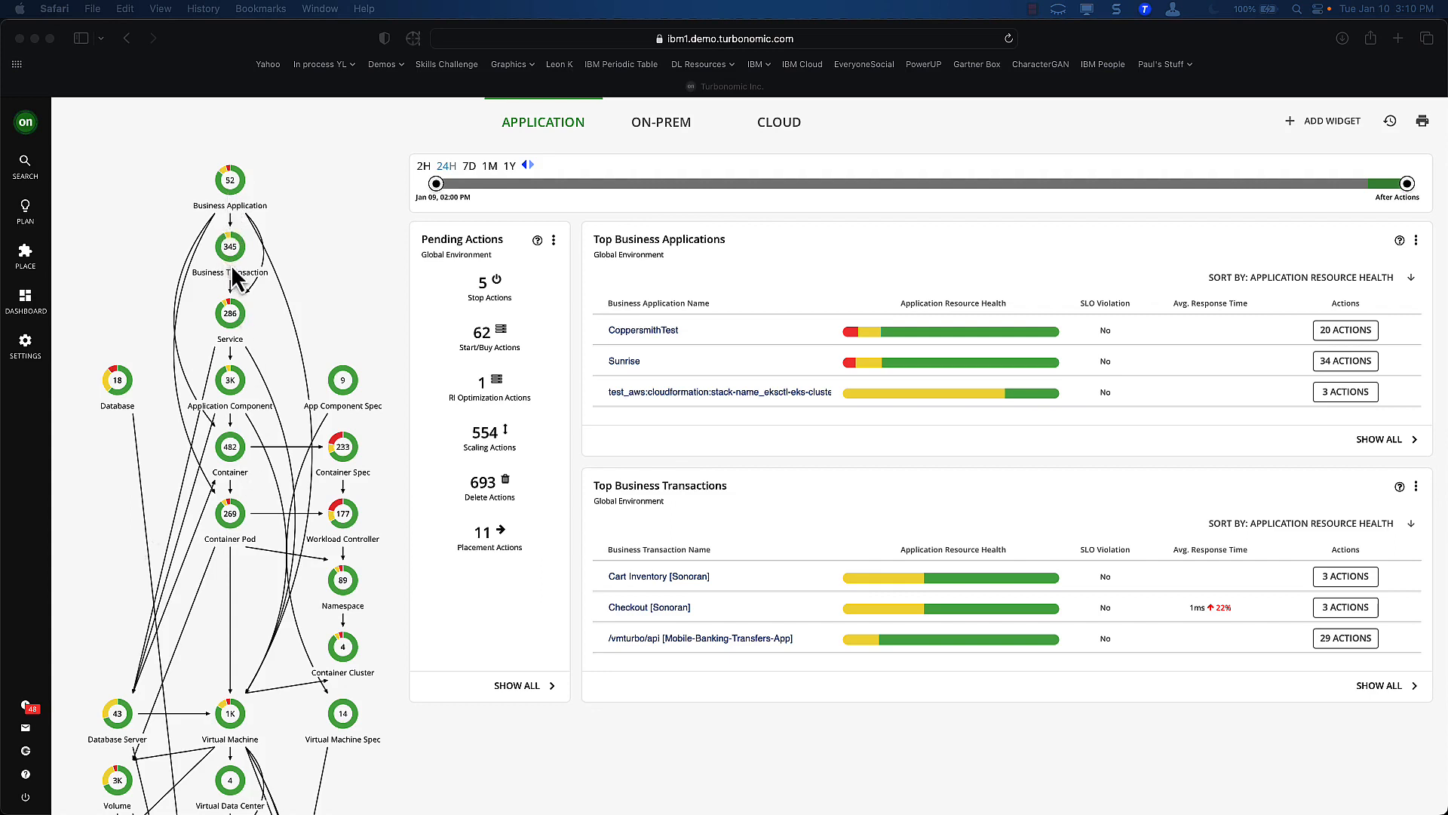
pyautogui.moveTo(235, 446)
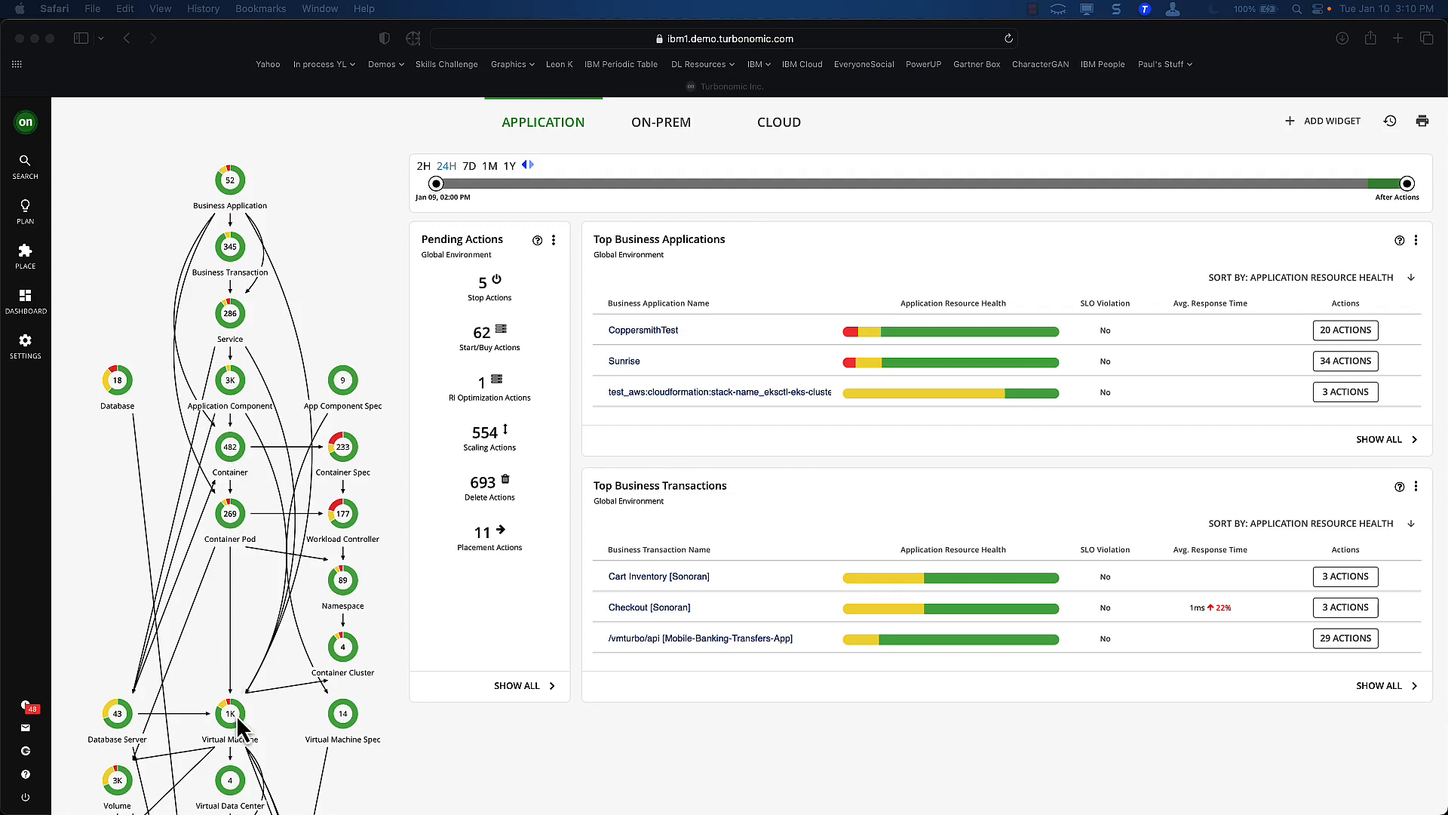
pyautogui.moveTo(269, 720)
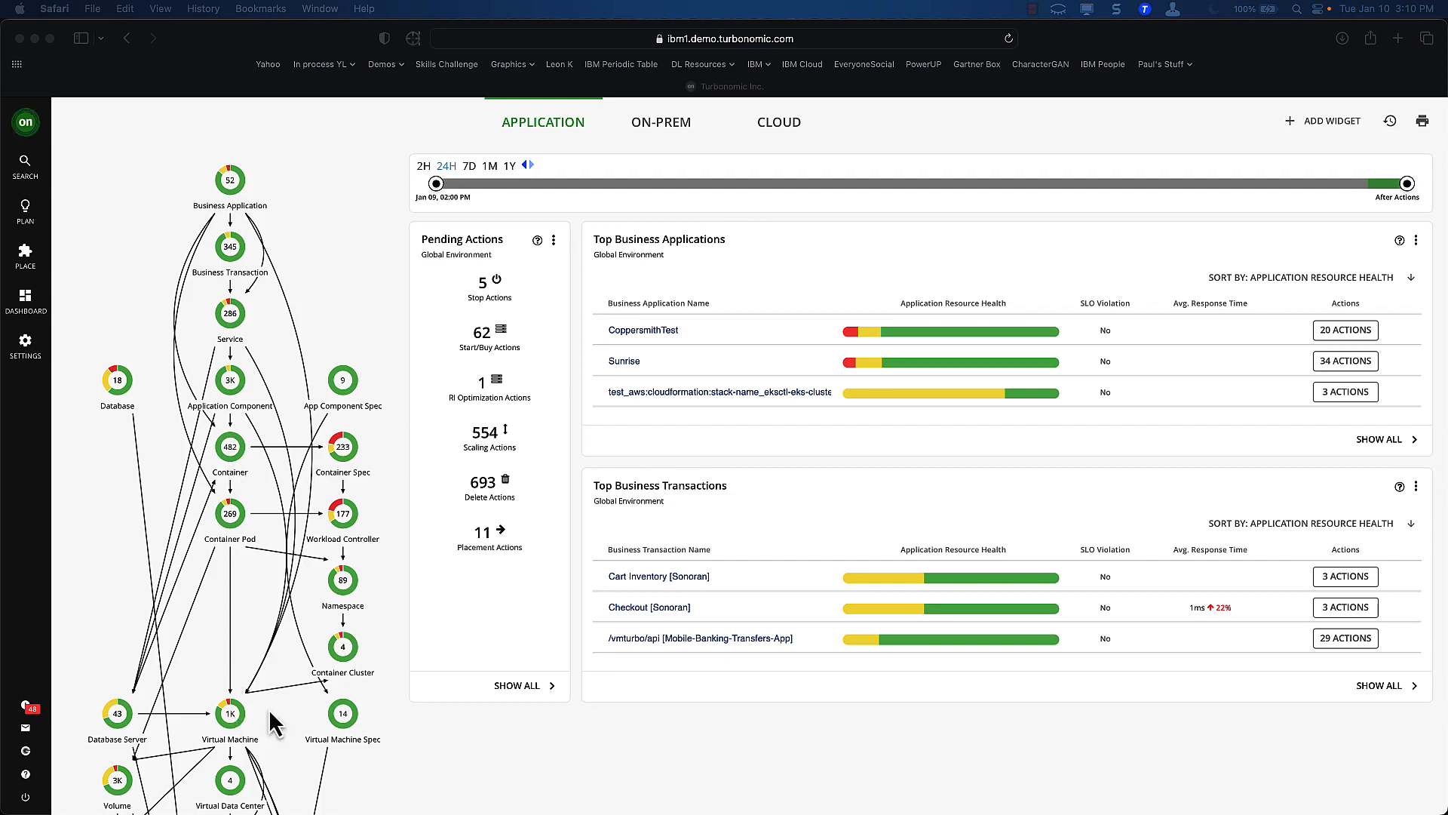
pyautogui.moveTo(791, 516)
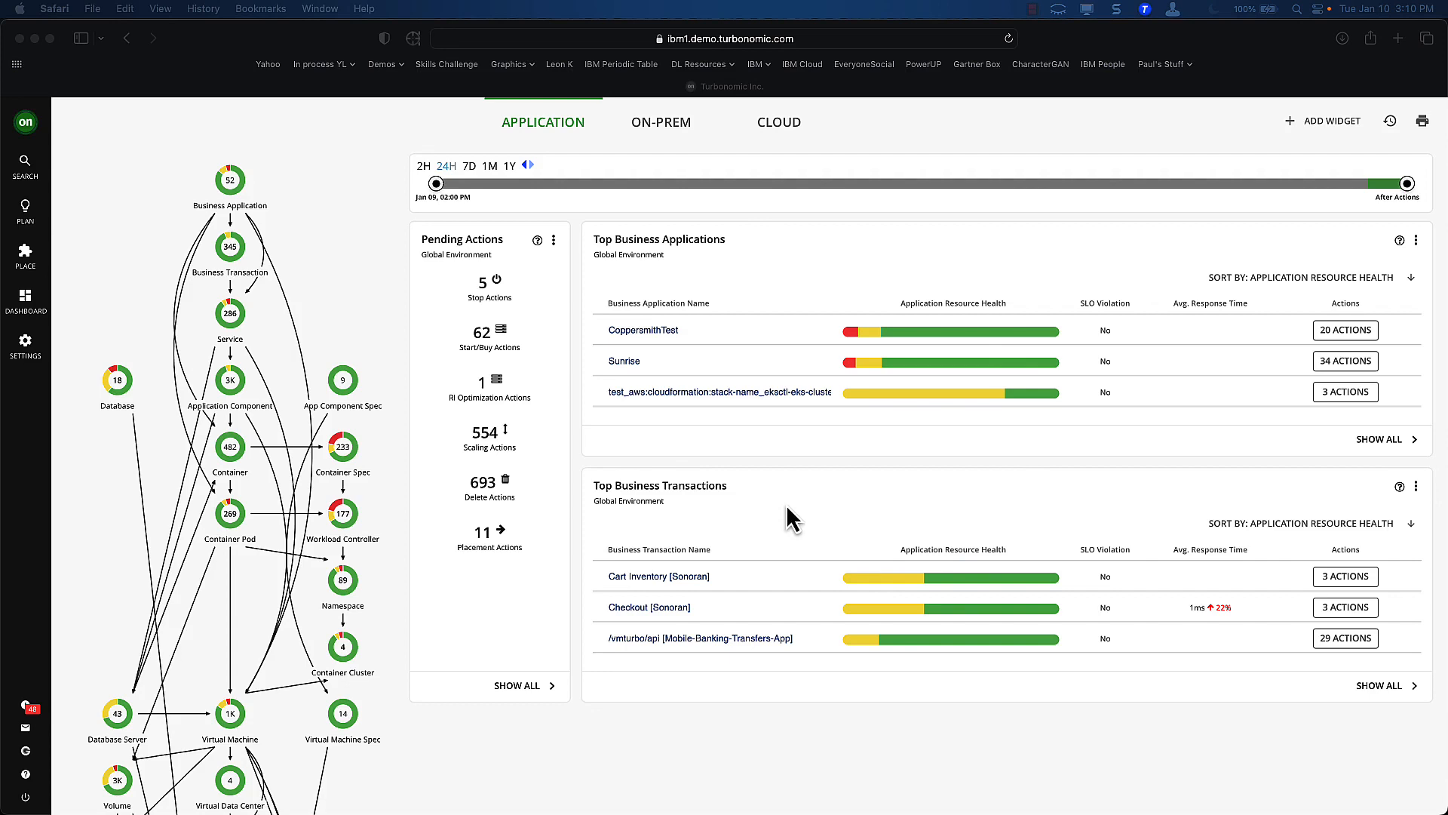
pyautogui.moveTo(739, 334)
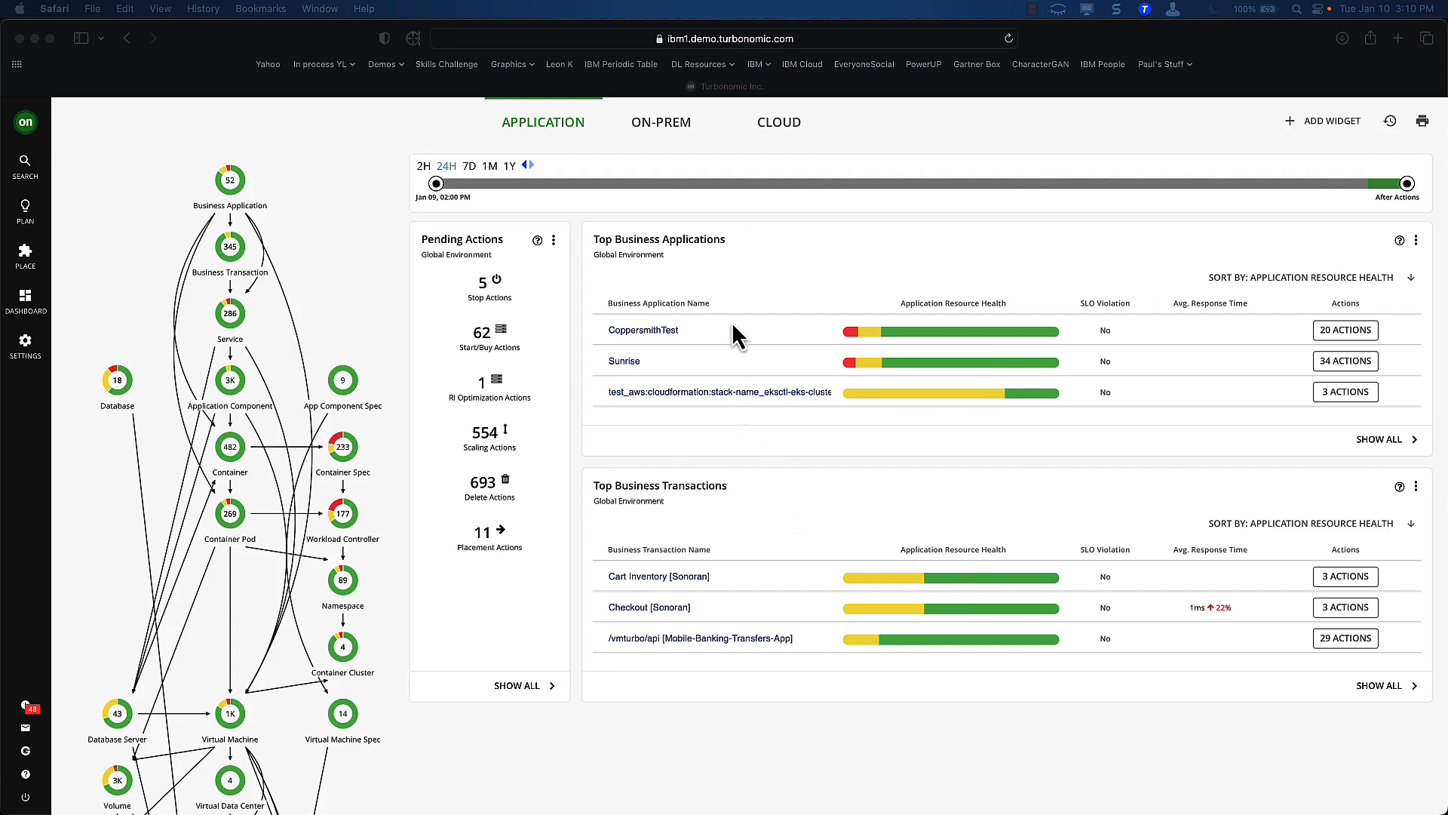
pyautogui.moveTo(1406, 511)
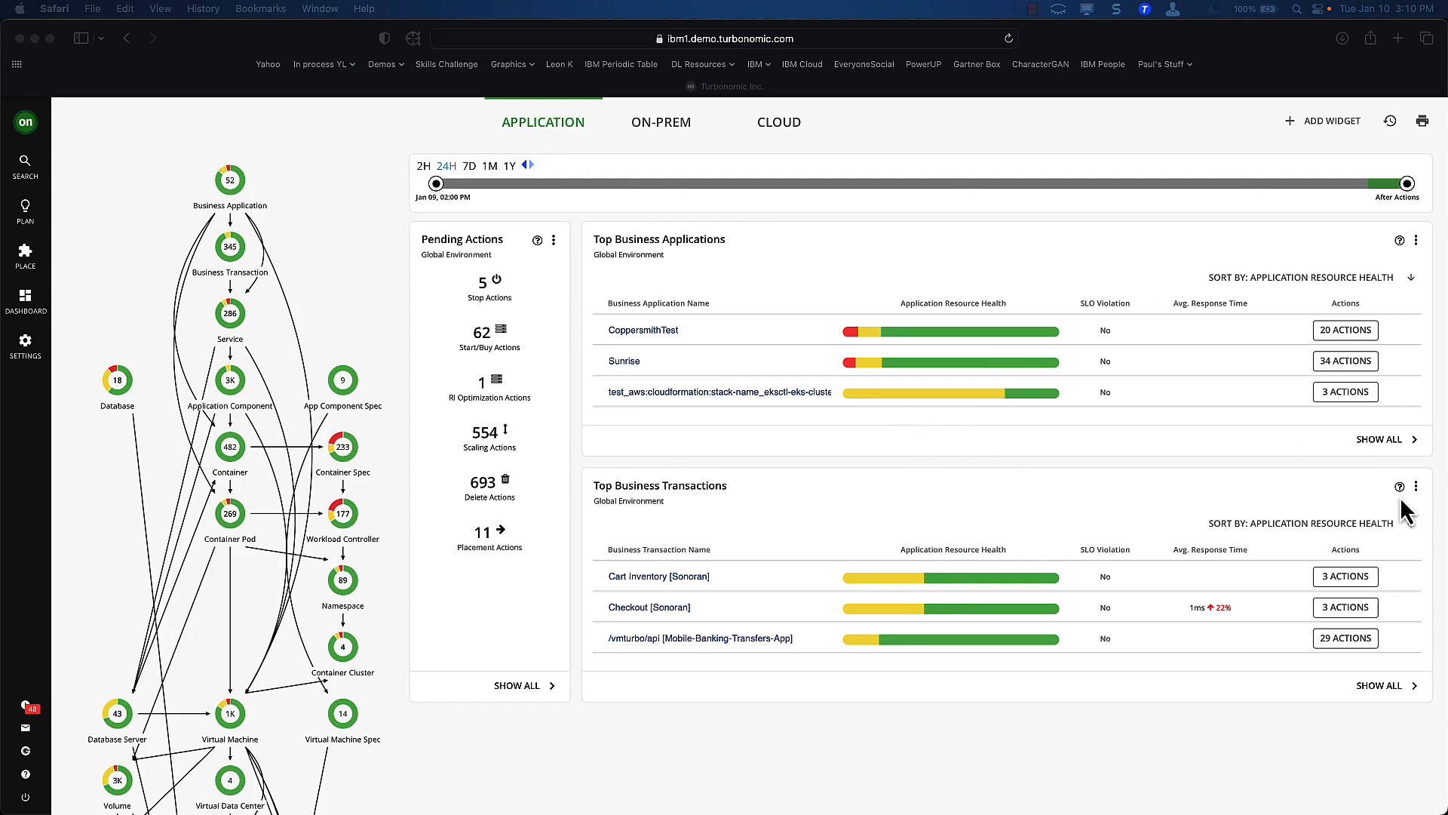
# Step: Show all 52 business applications in the Top Business Applications widget
pyautogui.click(1379, 439)
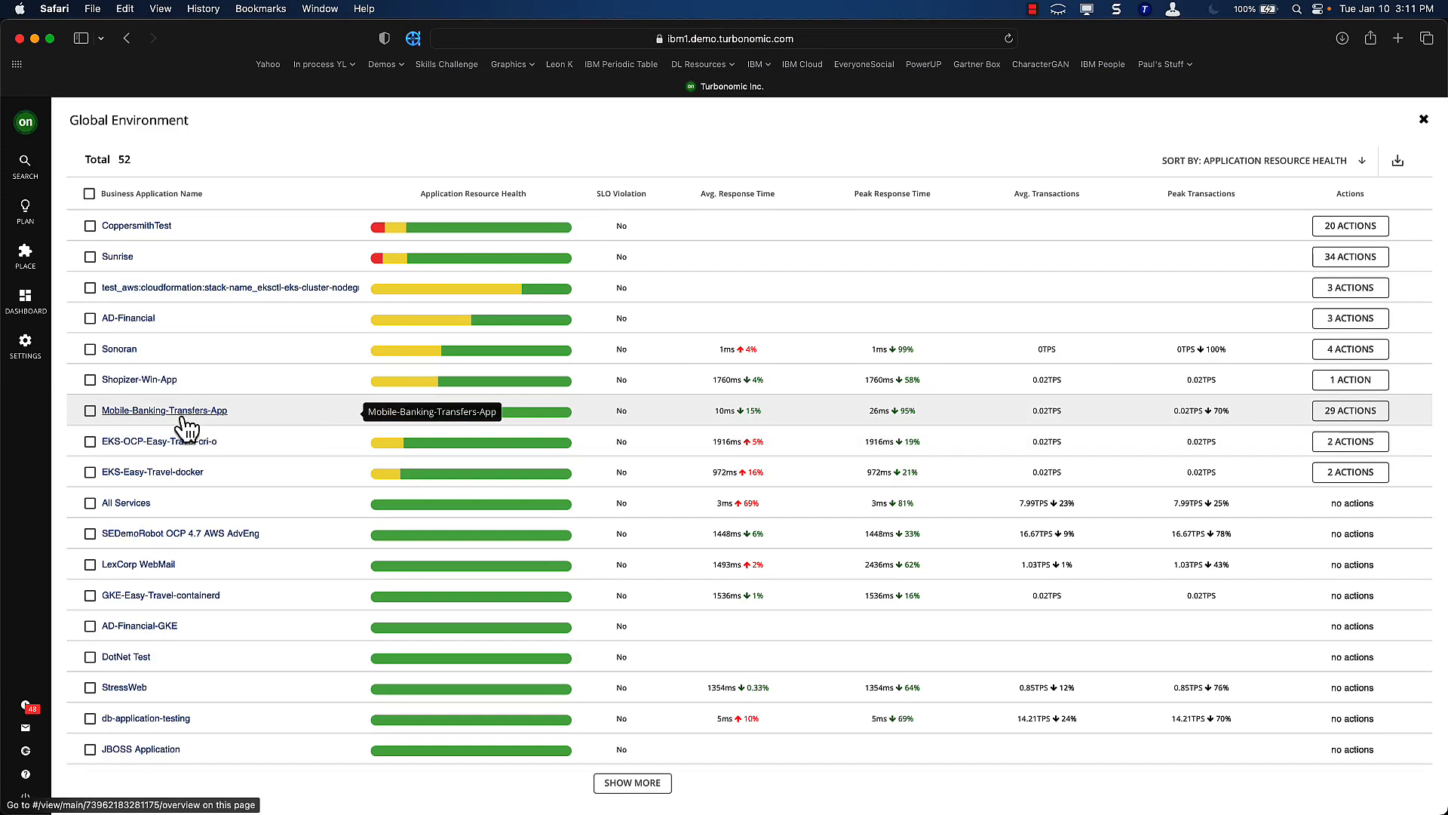
pyautogui.moveTo(759, 432)
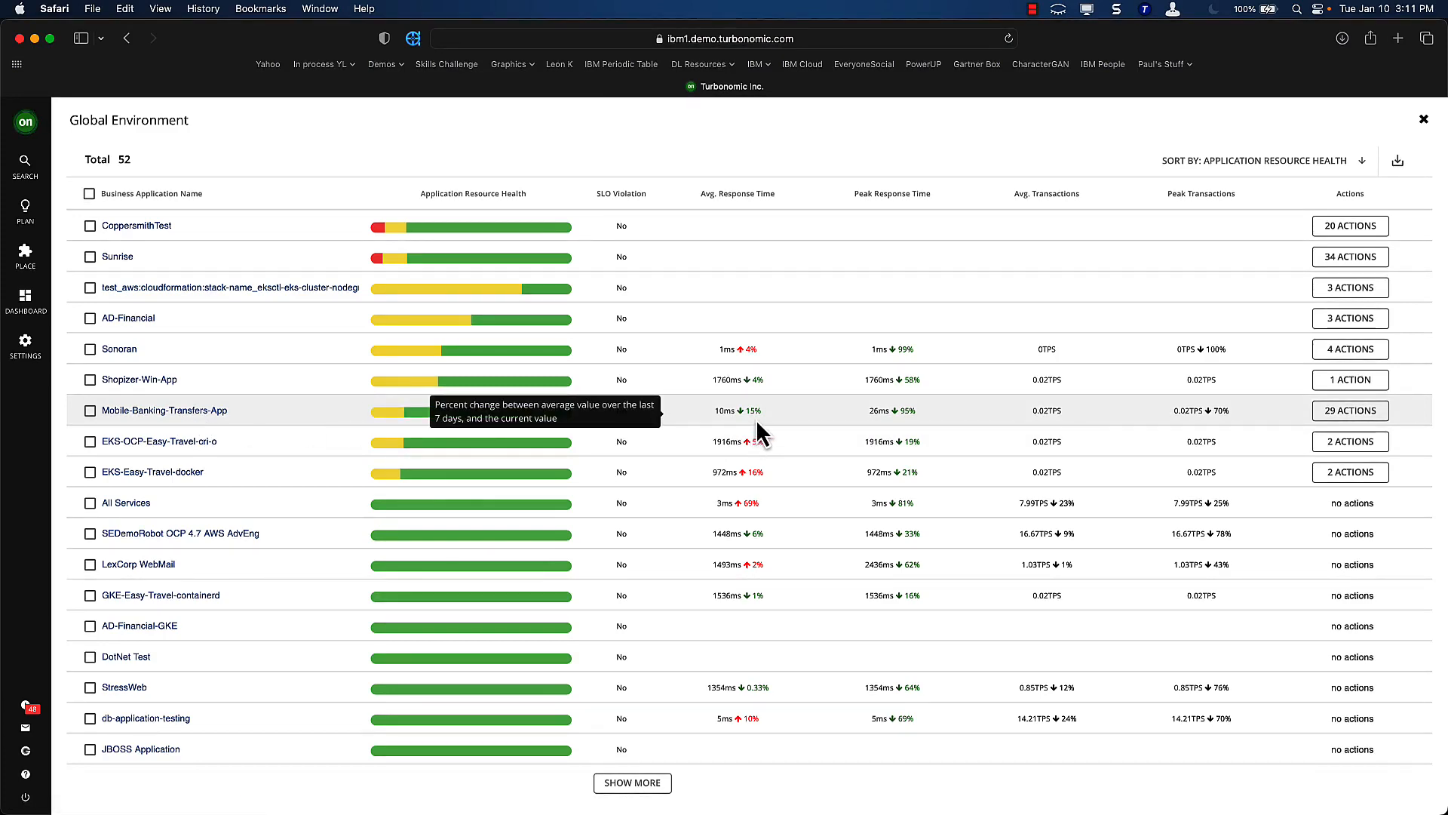
pyautogui.moveTo(745, 511)
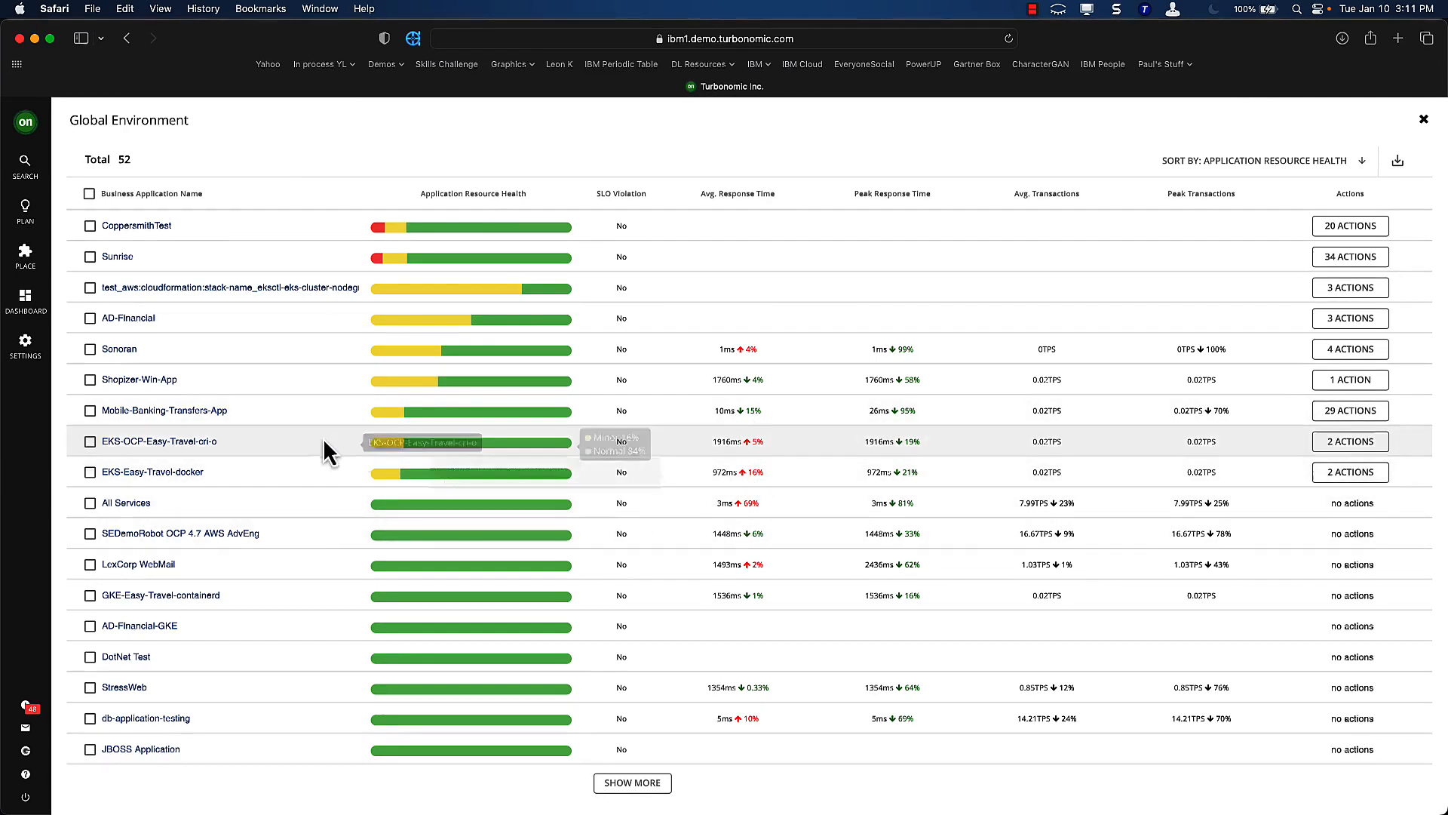
# Step: Open the Mobile-Banking-Transfers-App page with its supply chain, 29 delete actions and response-time charts
pyautogui.click(166, 410)
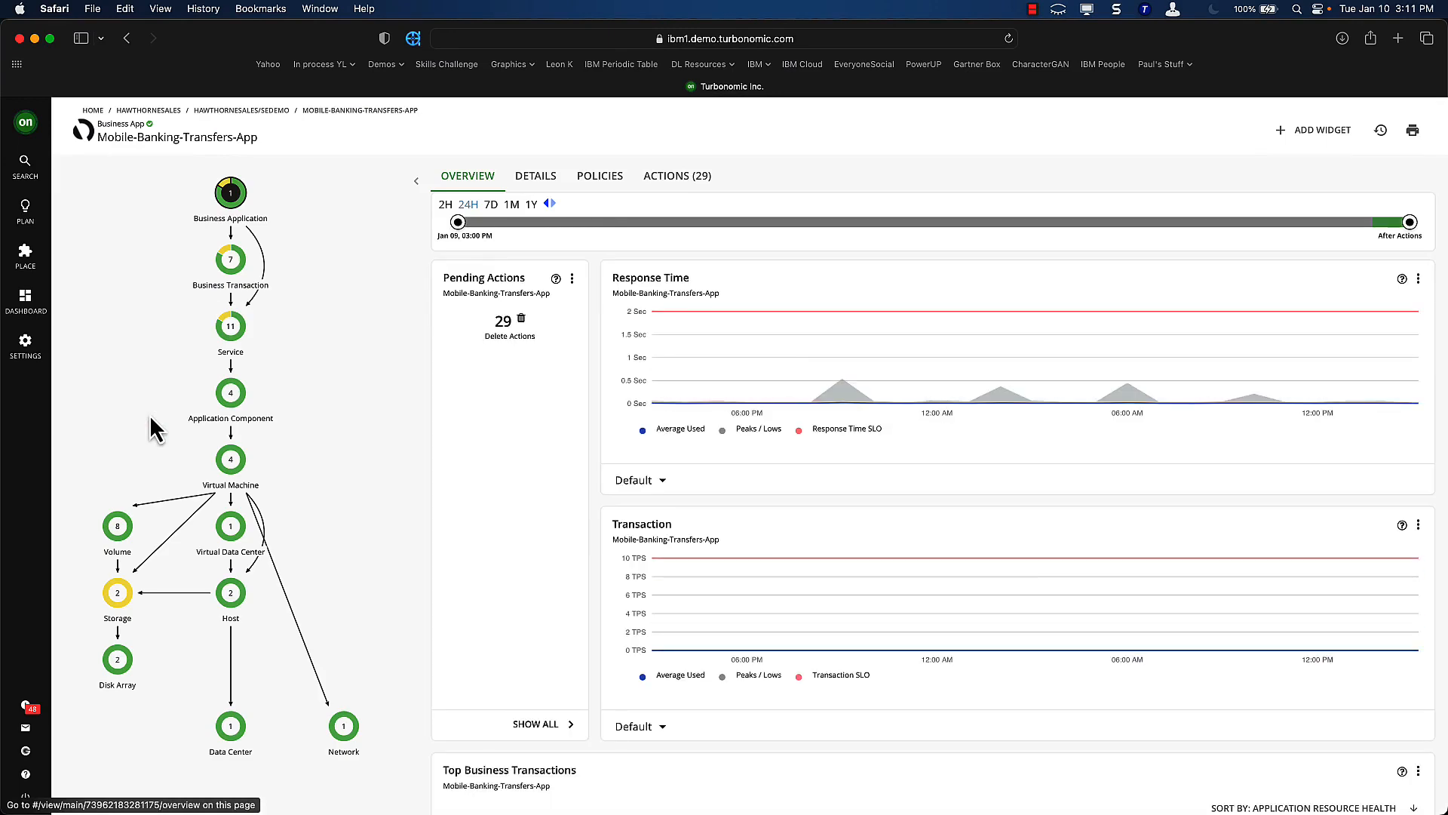
pyautogui.moveTo(227, 355)
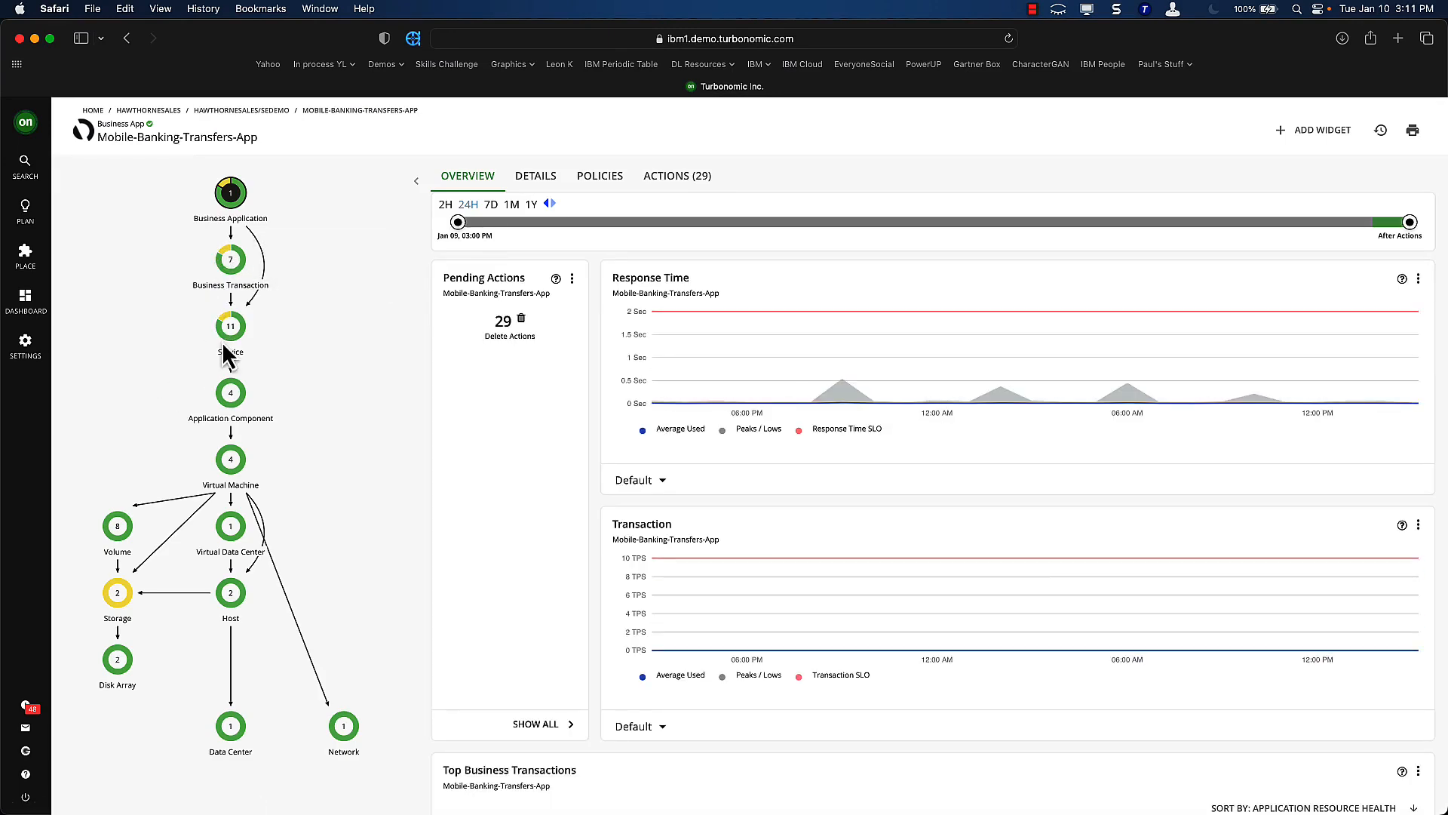
pyautogui.moveTo(243, 491)
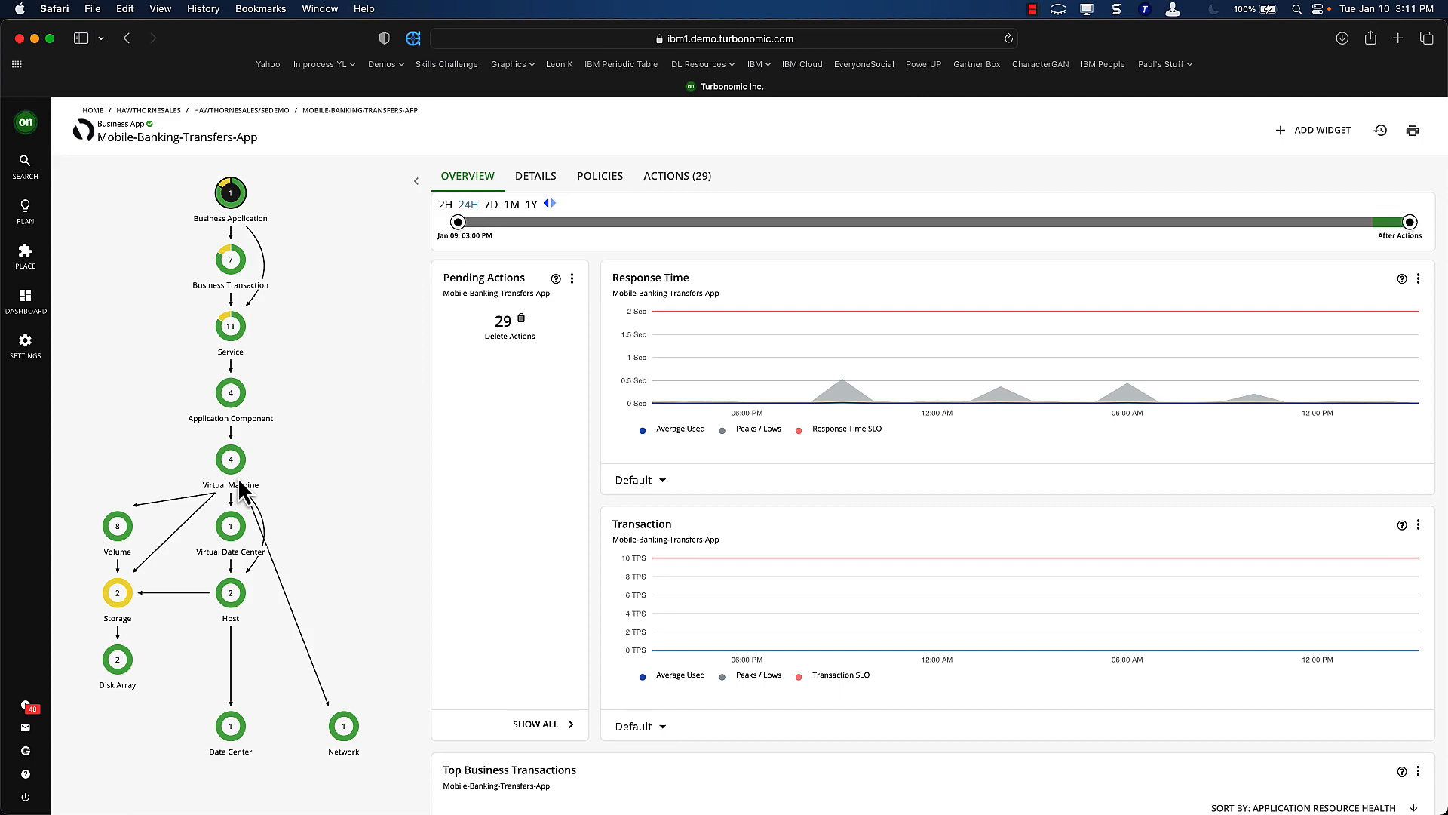
pyautogui.moveTo(290, 496)
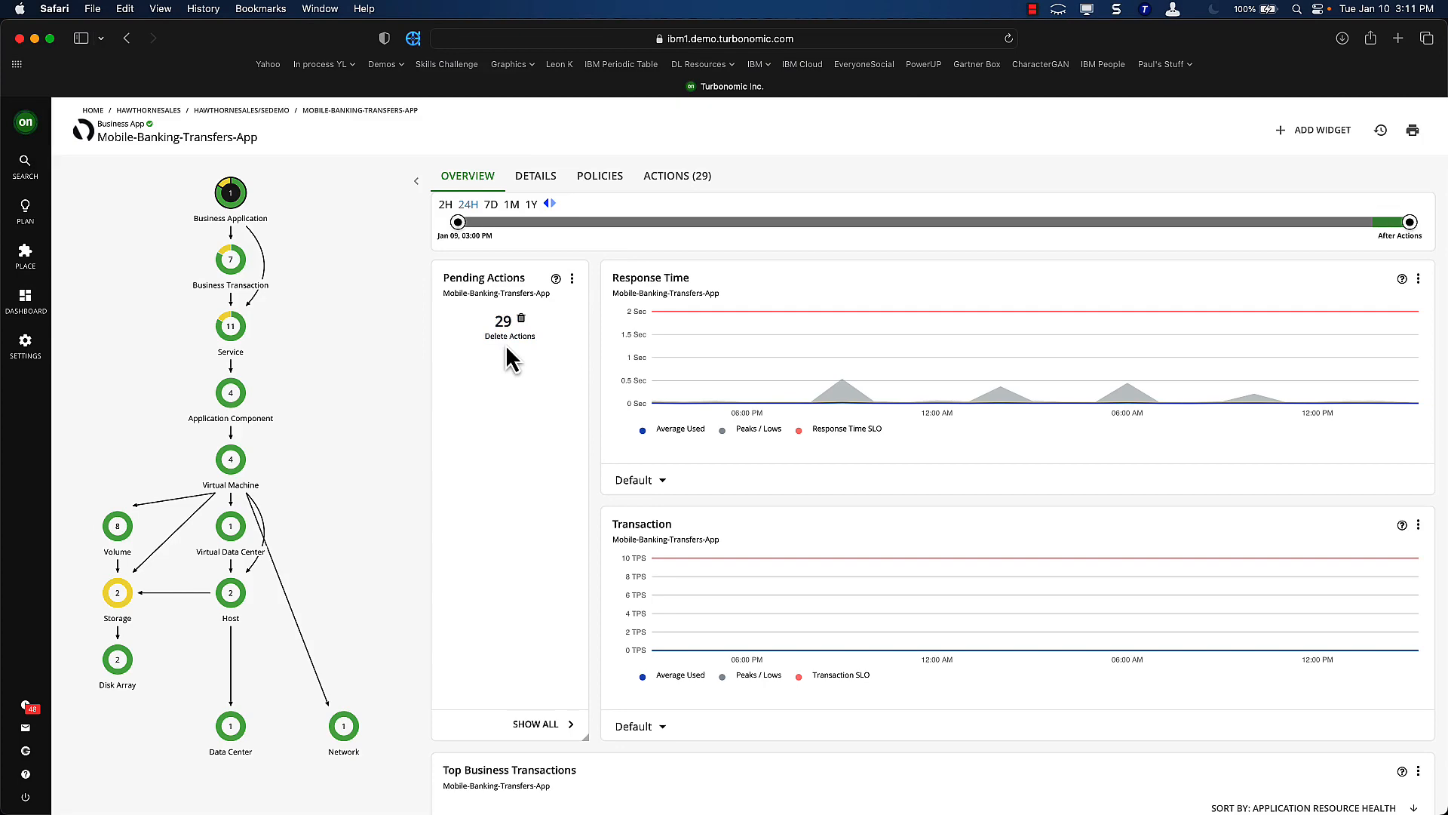
# Step: List the app's 29 storage delete actions, then switch to the on-prem global overview
pyautogui.click(510, 336)
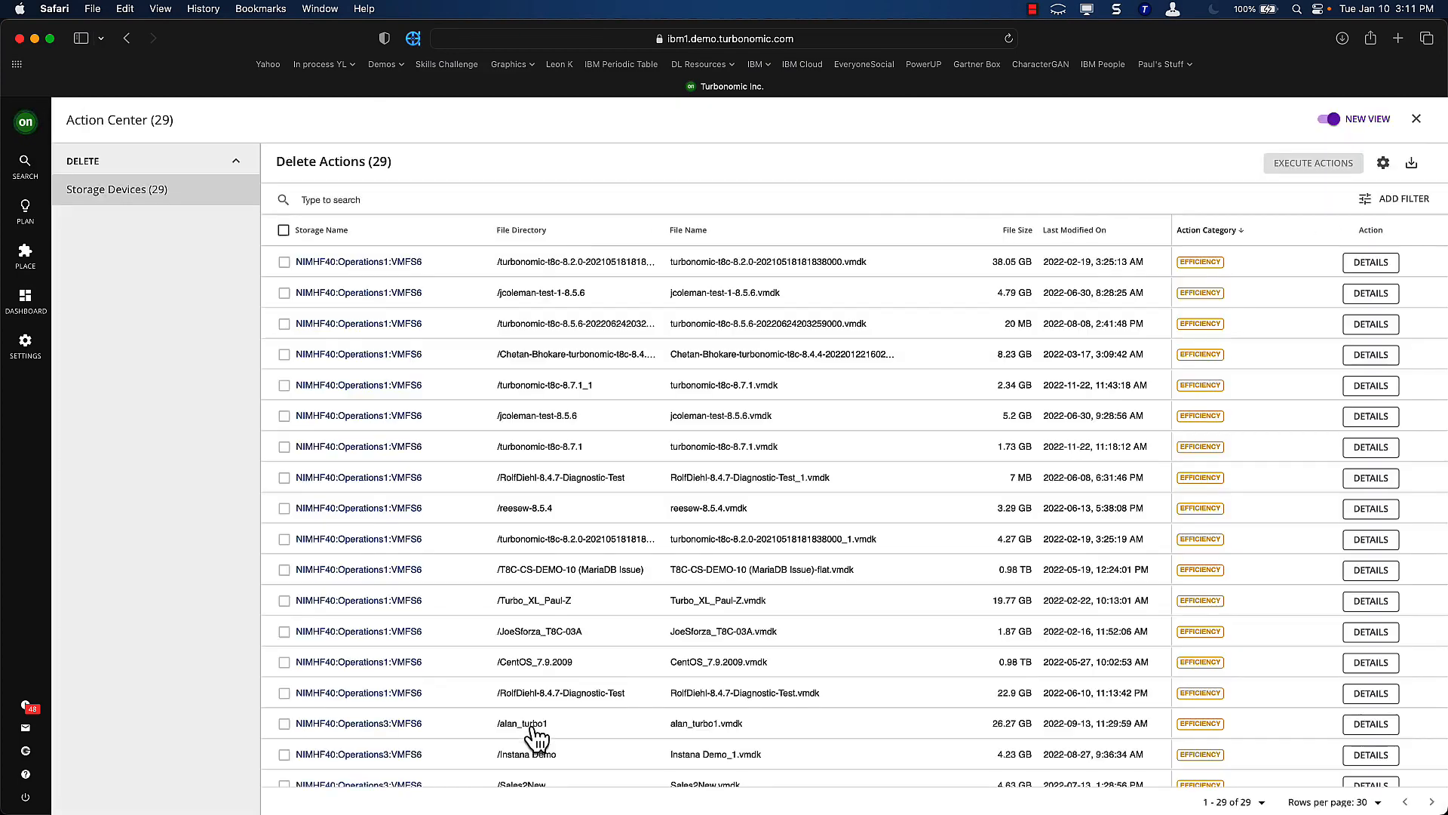
pyautogui.moveTo(1206, 357)
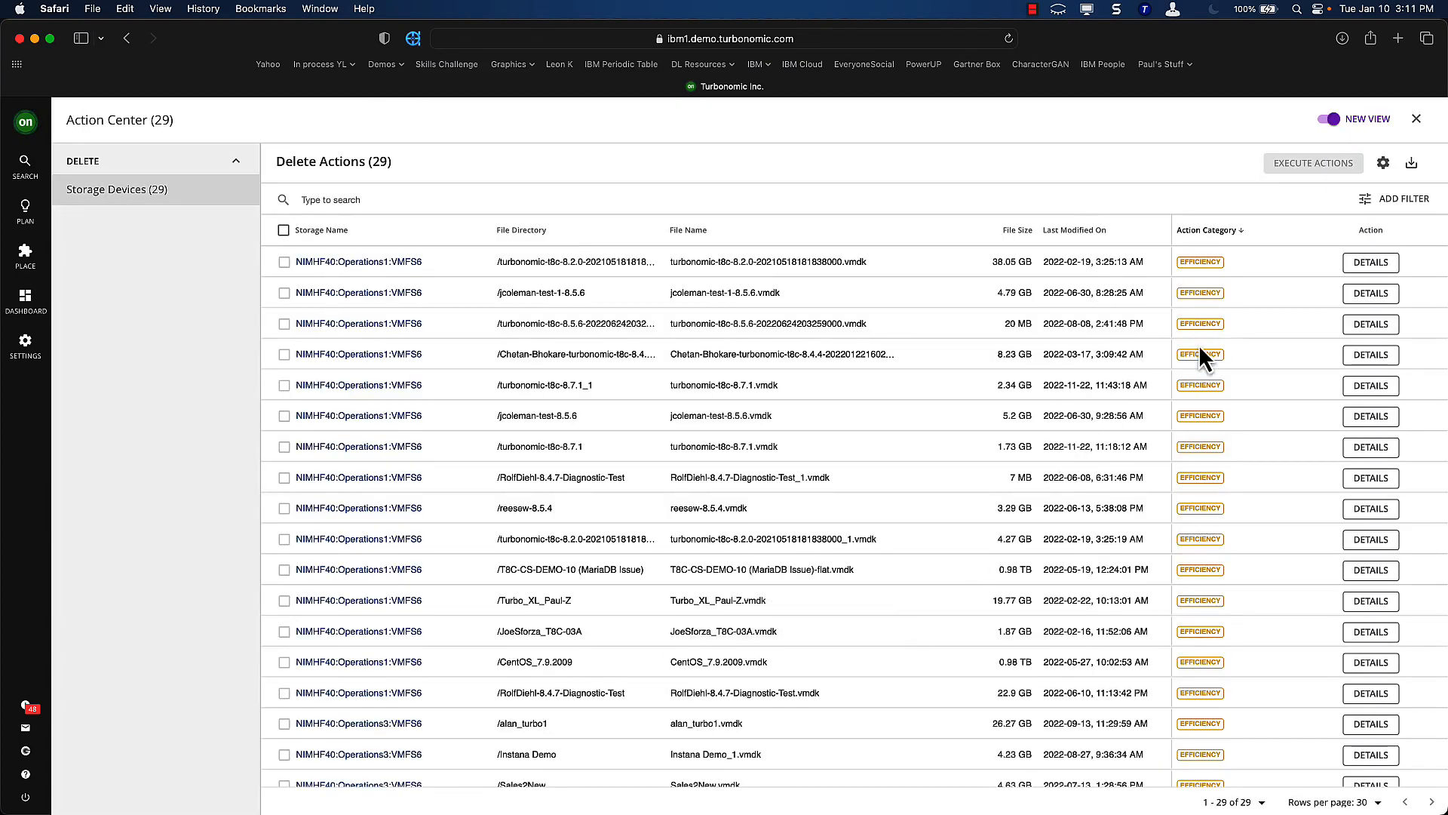
pyautogui.moveTo(1200, 356)
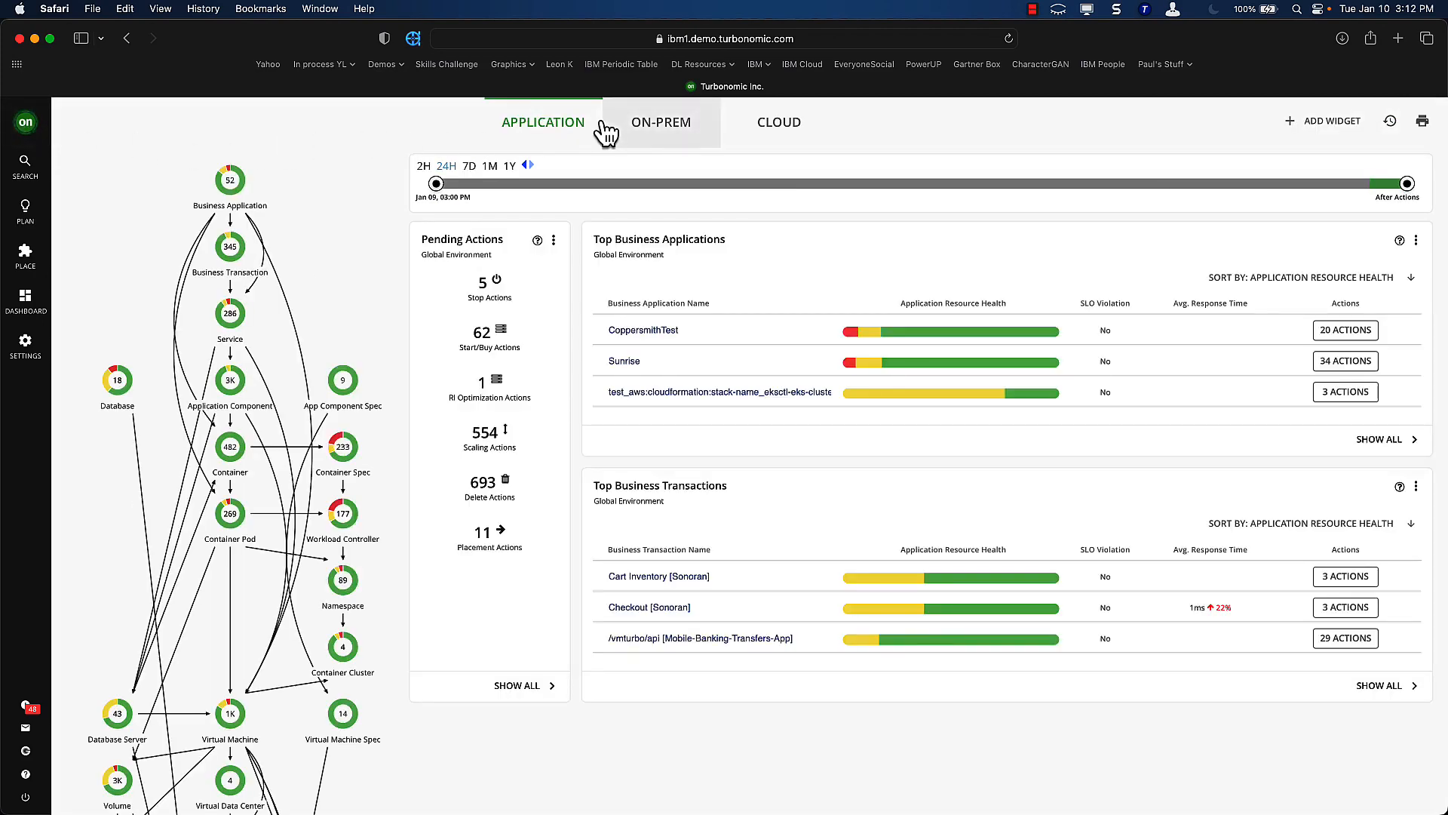
pyautogui.click(660, 122)
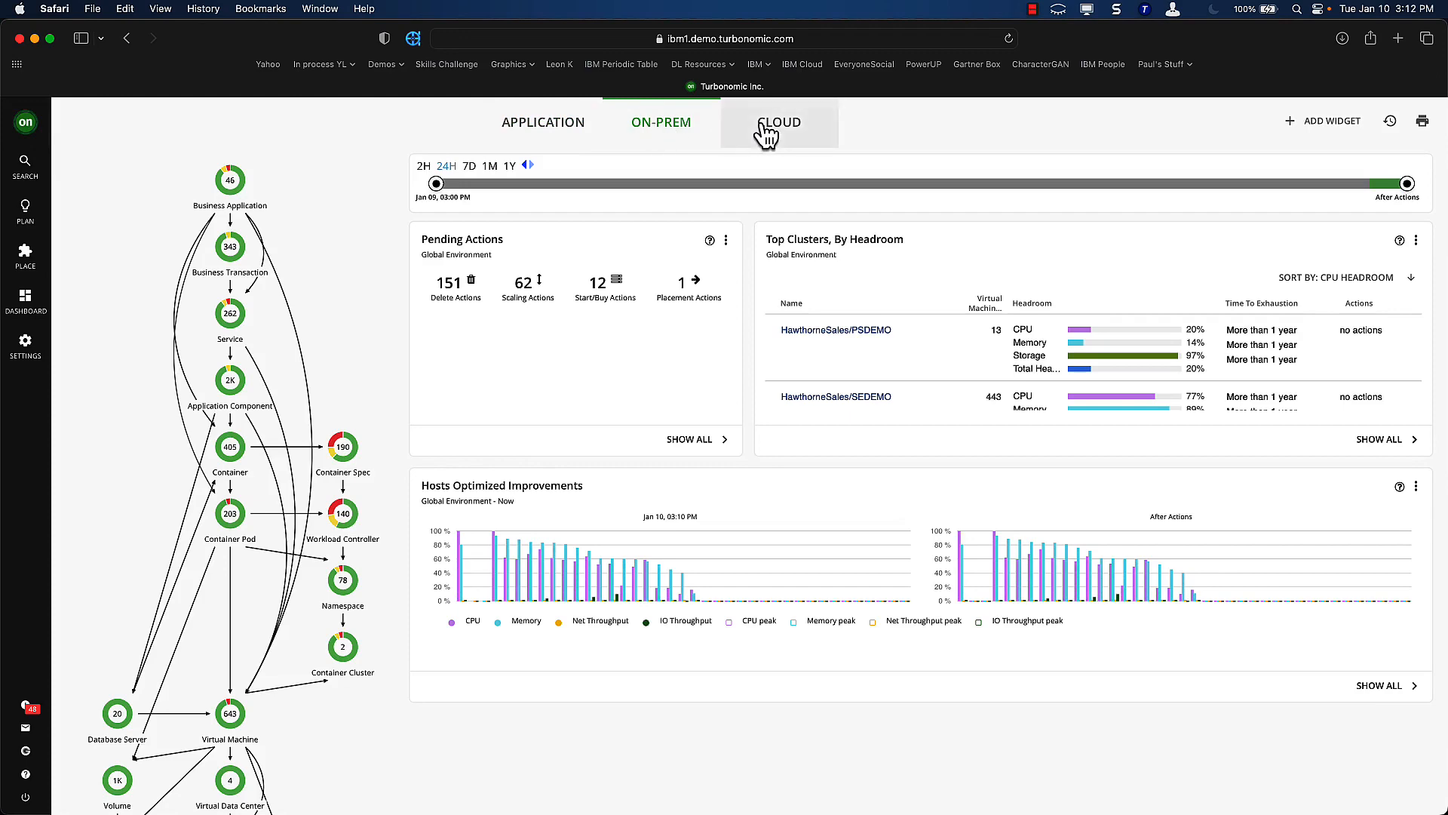
# Step: Switch the global dashboard to the cloud view with top accounts, investments and savings
pyautogui.click(779, 122)
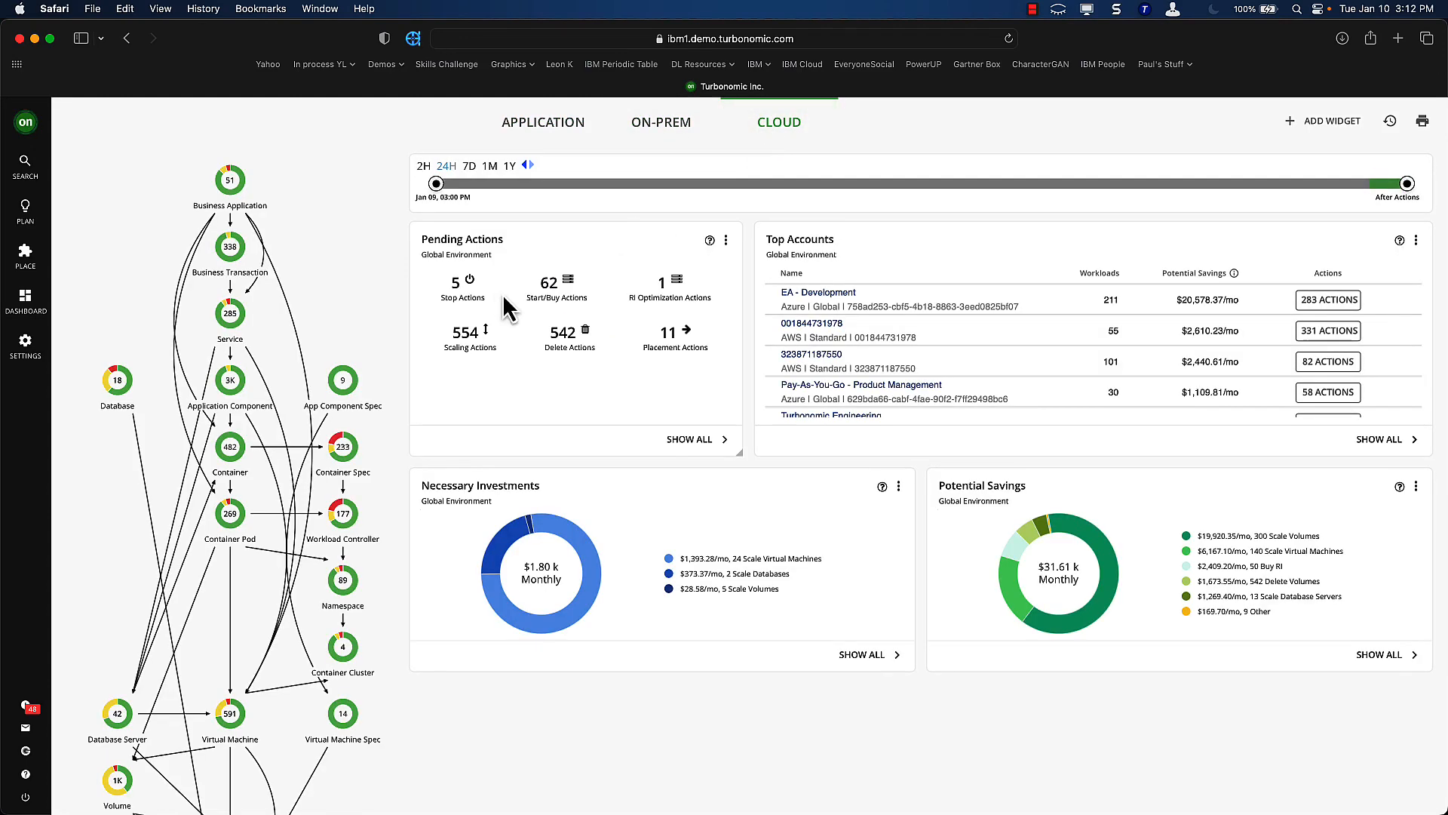
pyautogui.moveTo(475, 320)
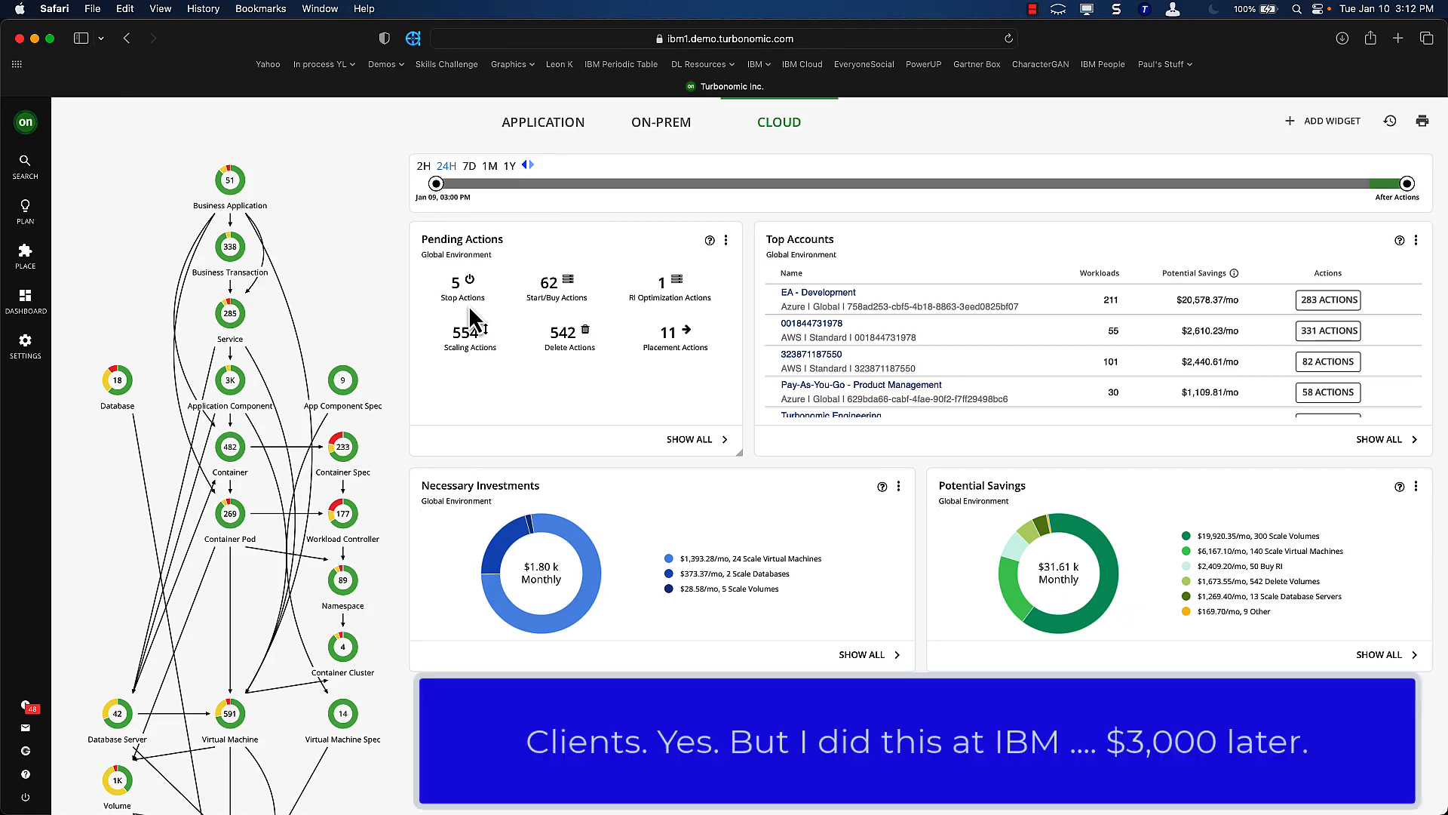
pyautogui.moveTo(1206, 551)
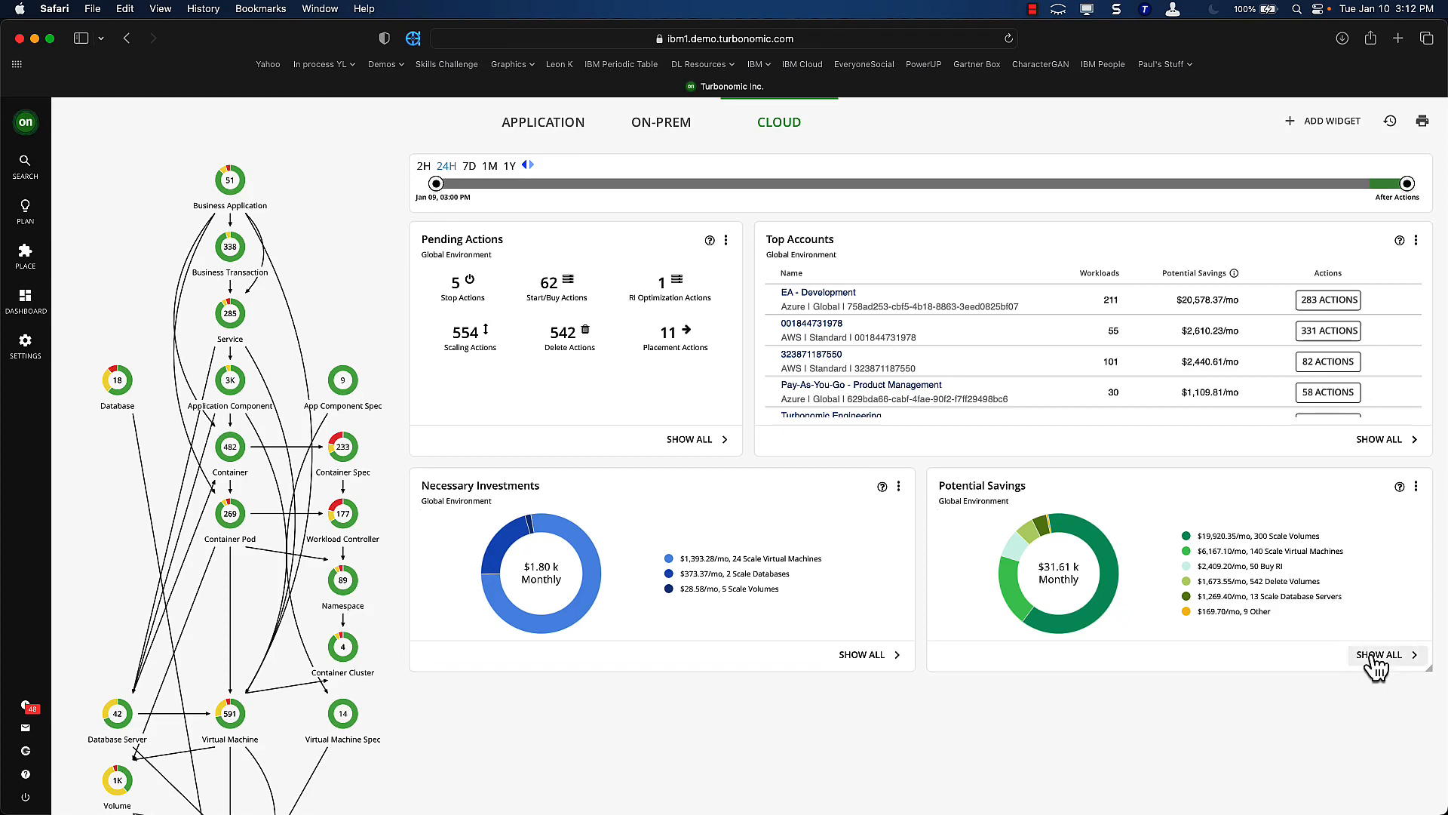
# Step: Filter volume scale actions to Performance and Non Disruptive = Yes, leaving 8 saving $164.63/mo
pyautogui.click(1387, 655)
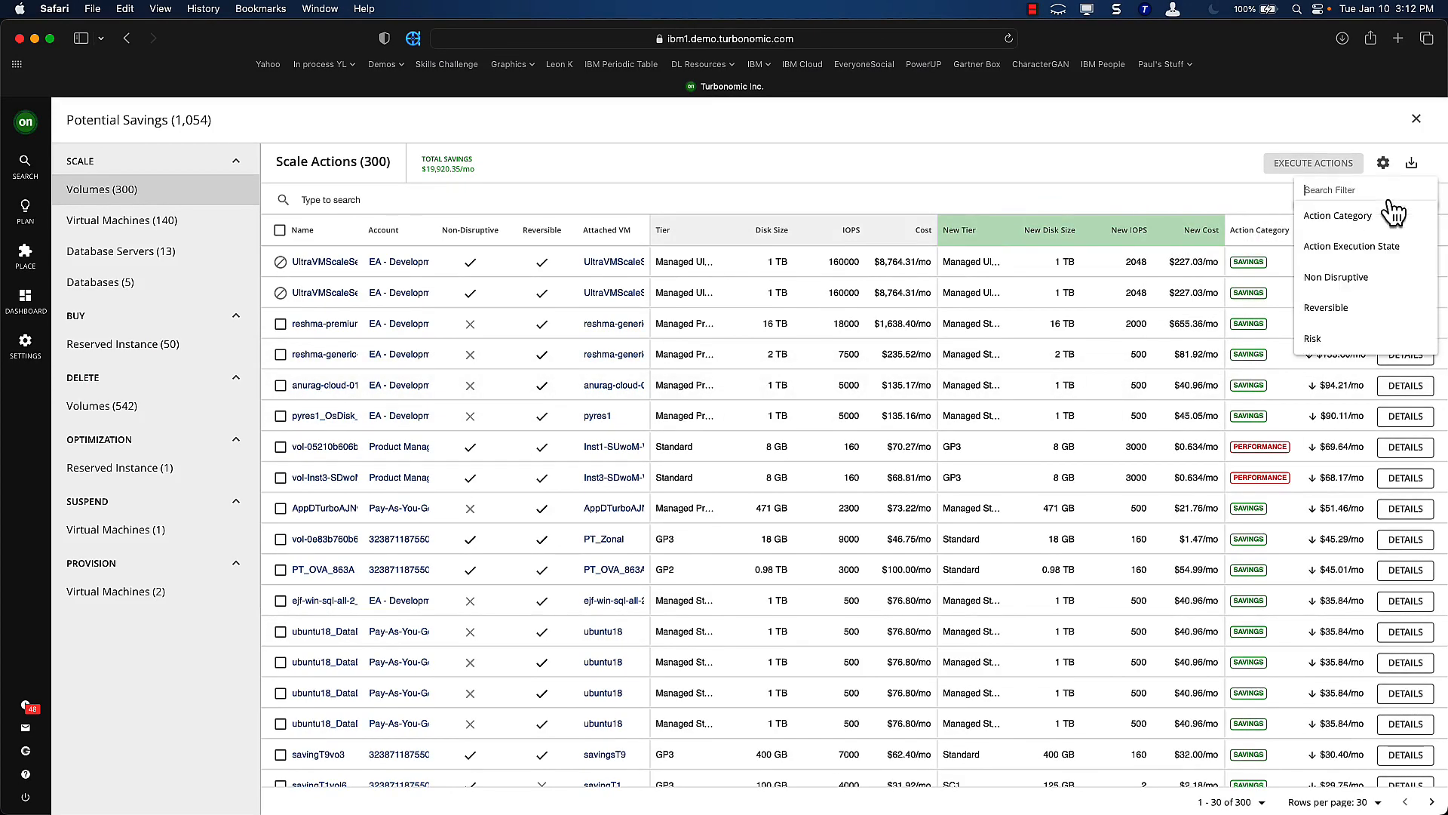
pyautogui.click(1338, 215)
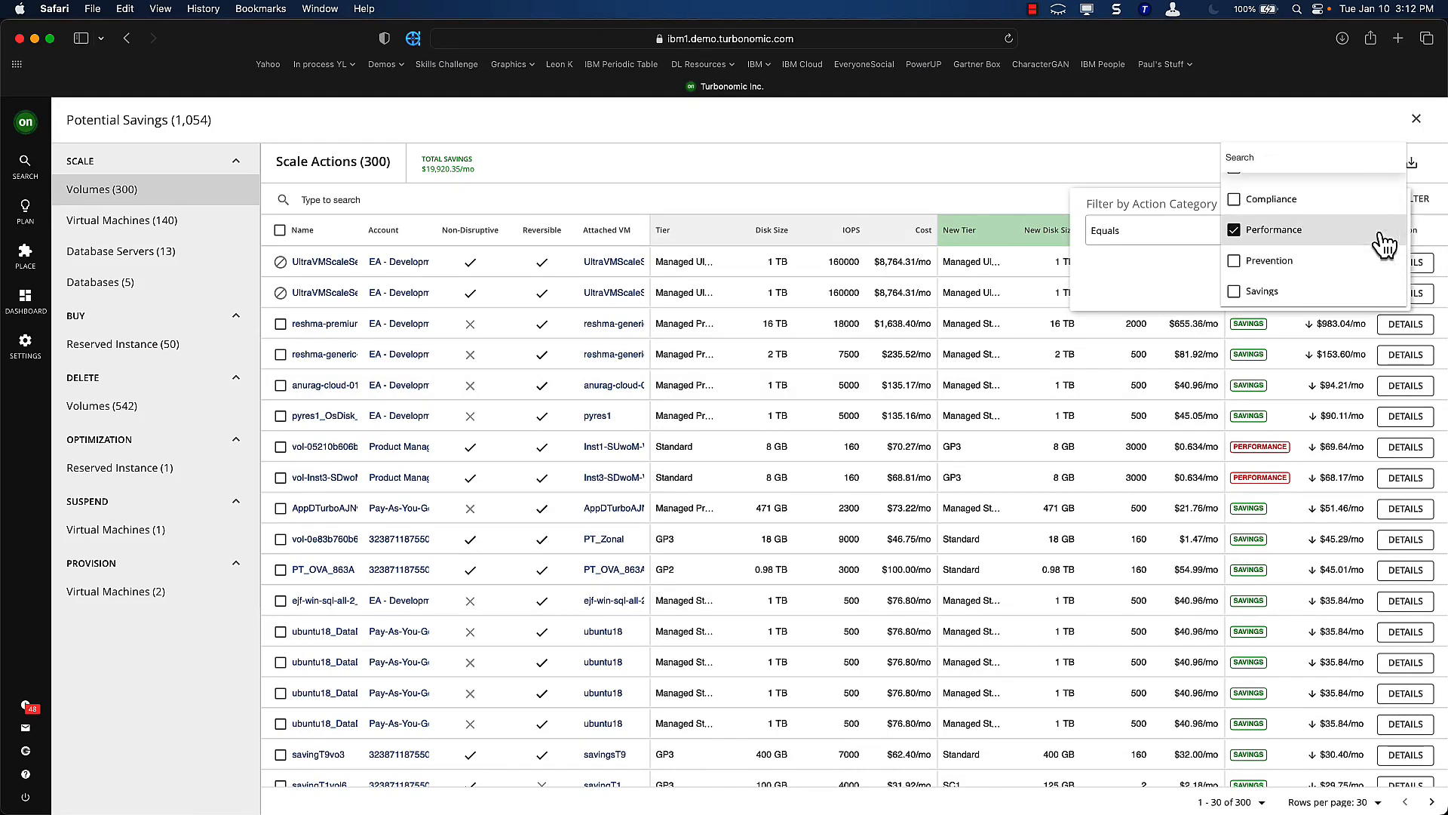
pyautogui.moveTo(1220, 184)
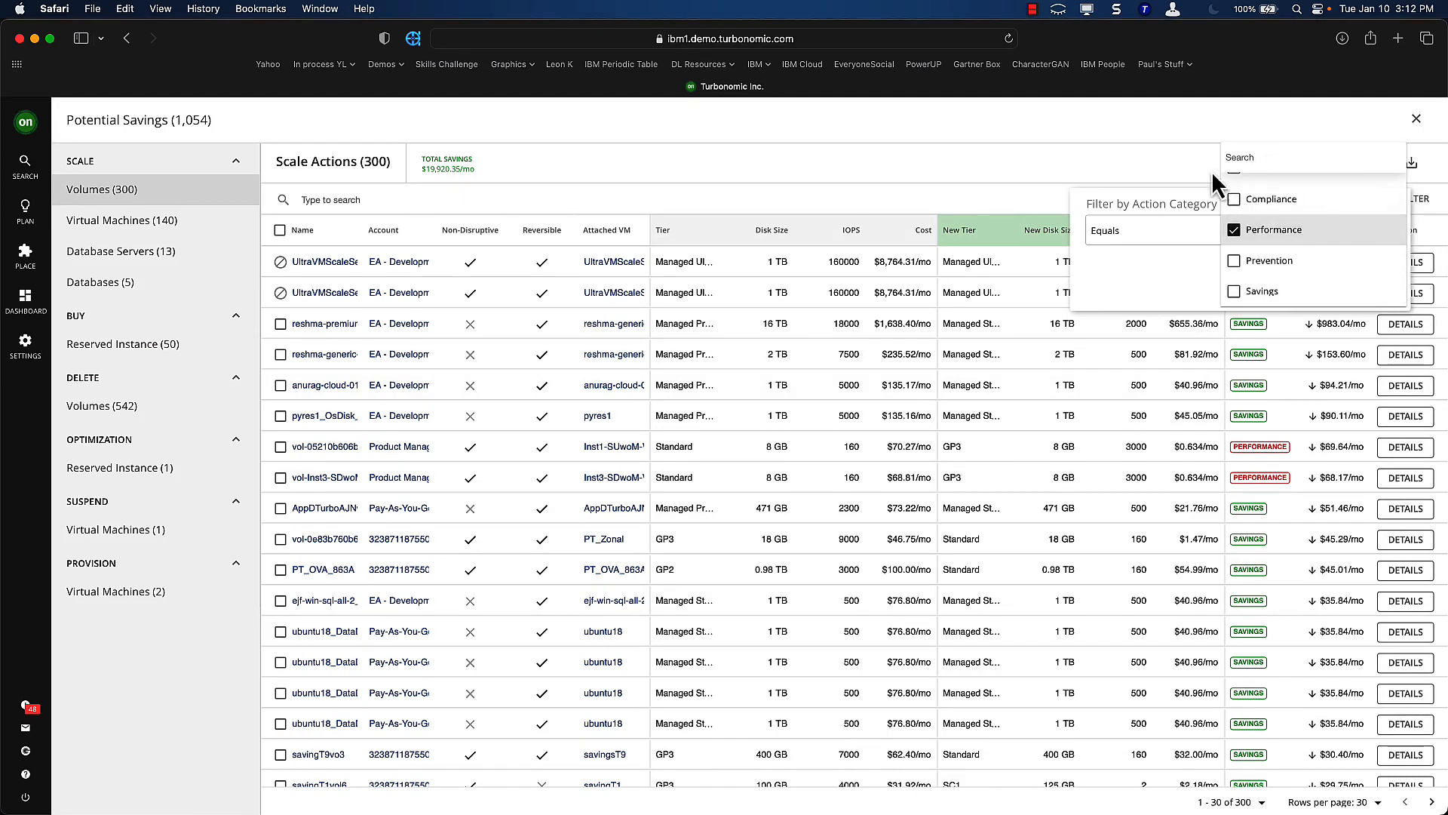
pyautogui.click(1233, 230)
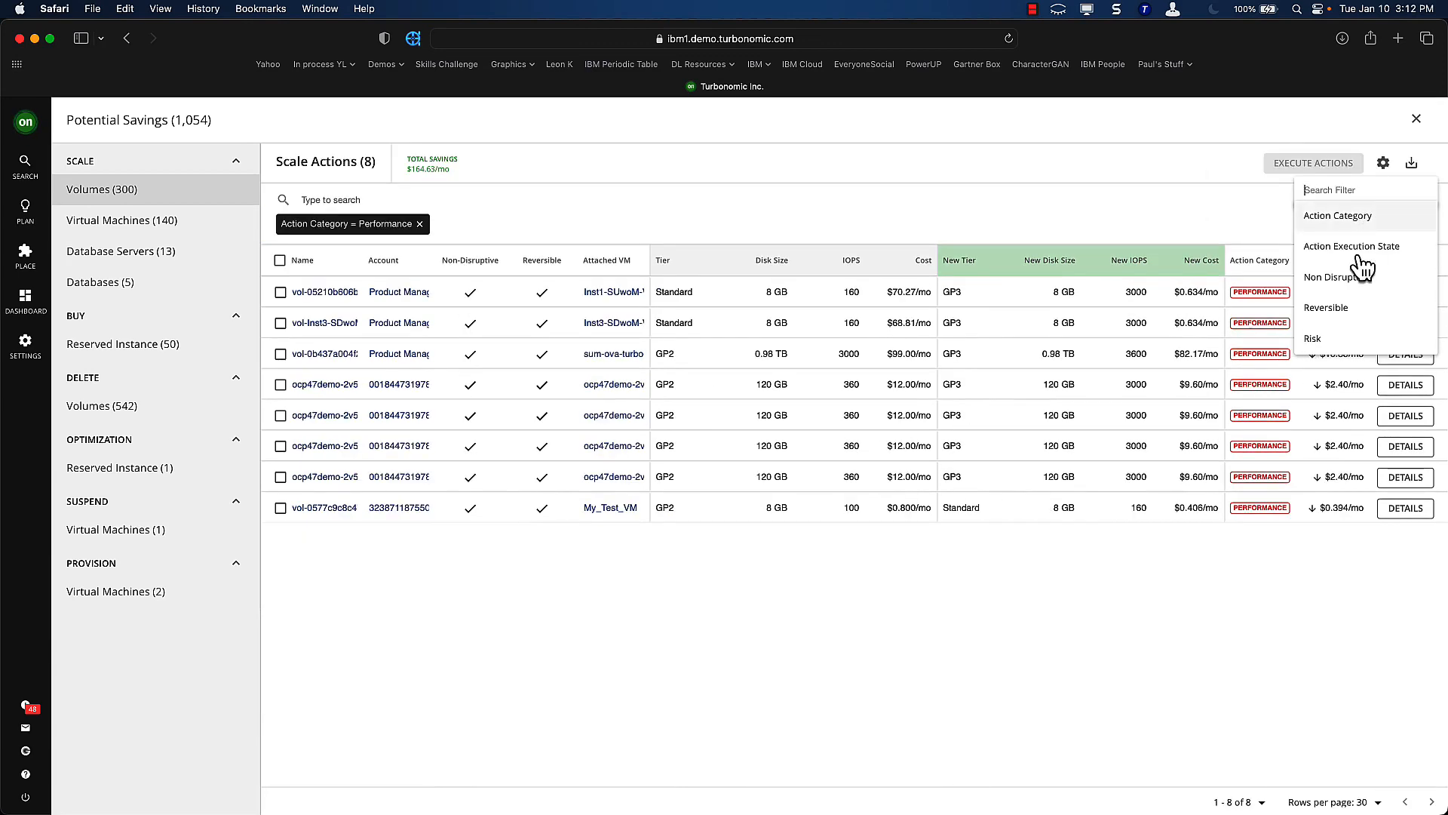
pyautogui.click(1333, 277)
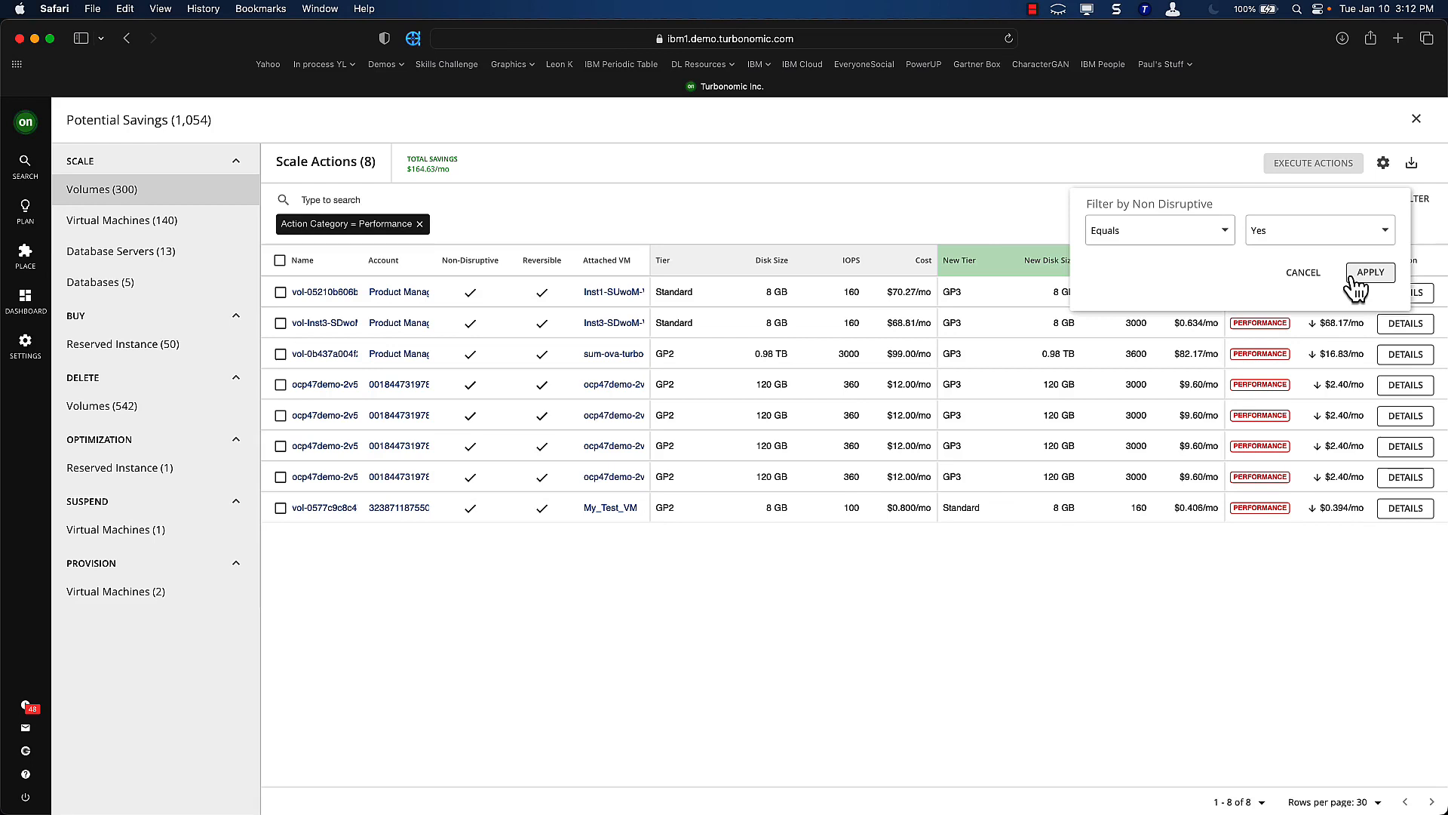
pyautogui.click(1370, 272)
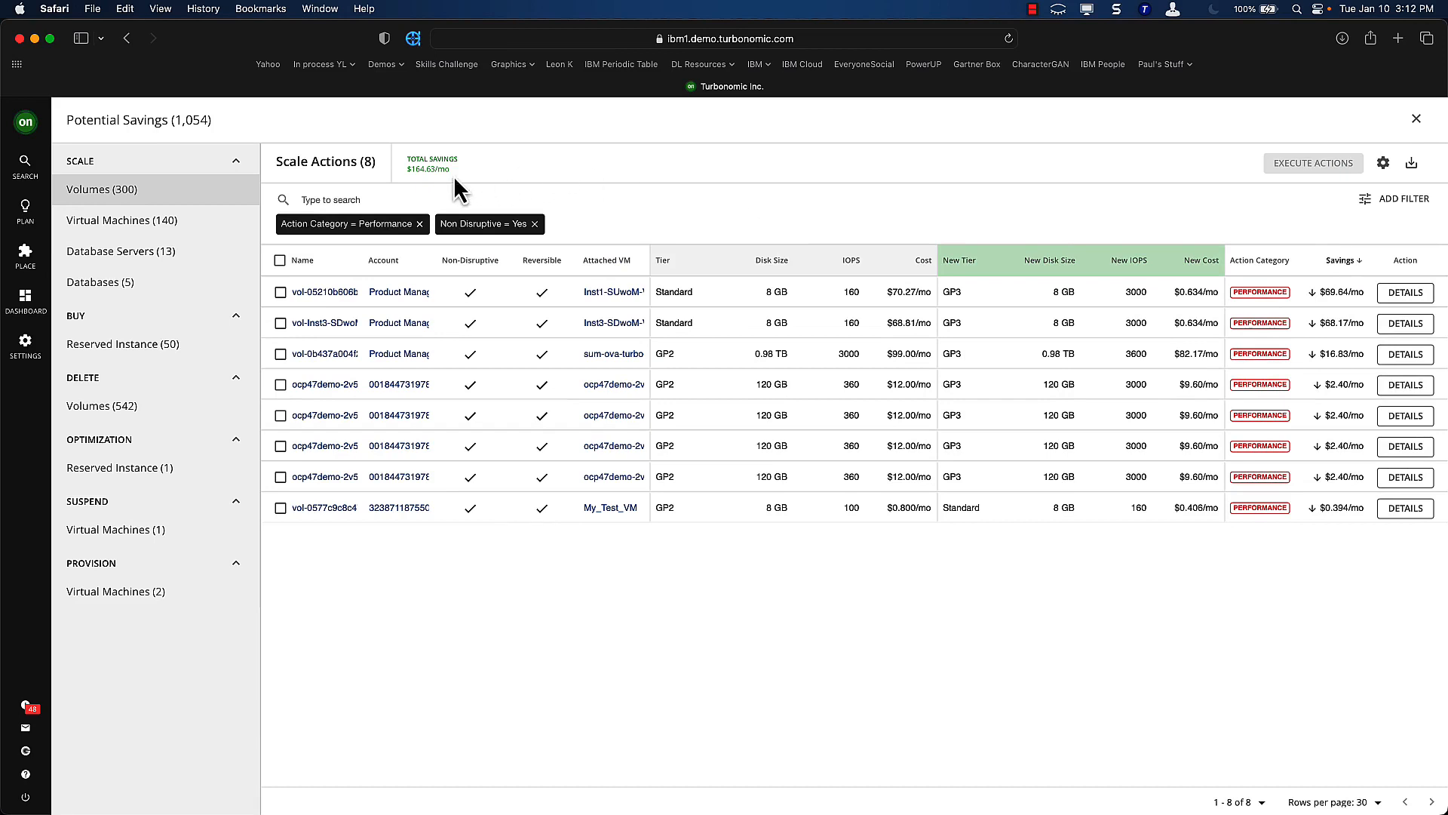
pyautogui.moveTo(438, 173)
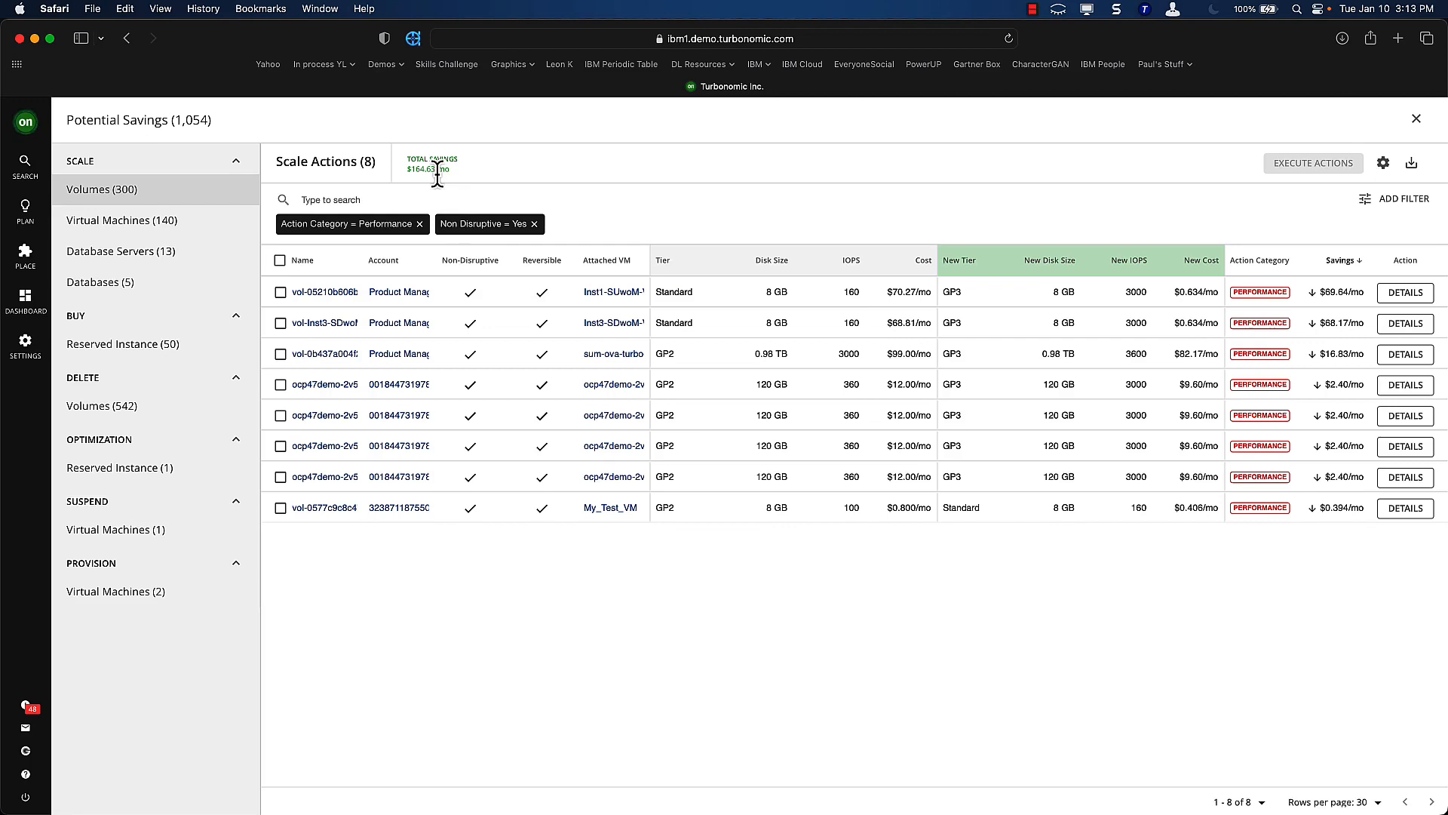
# Step: Open the vol-Inst3-SDwoM-VU volume page showing its Standard-to-GP3 scale action
pyautogui.click(324, 323)
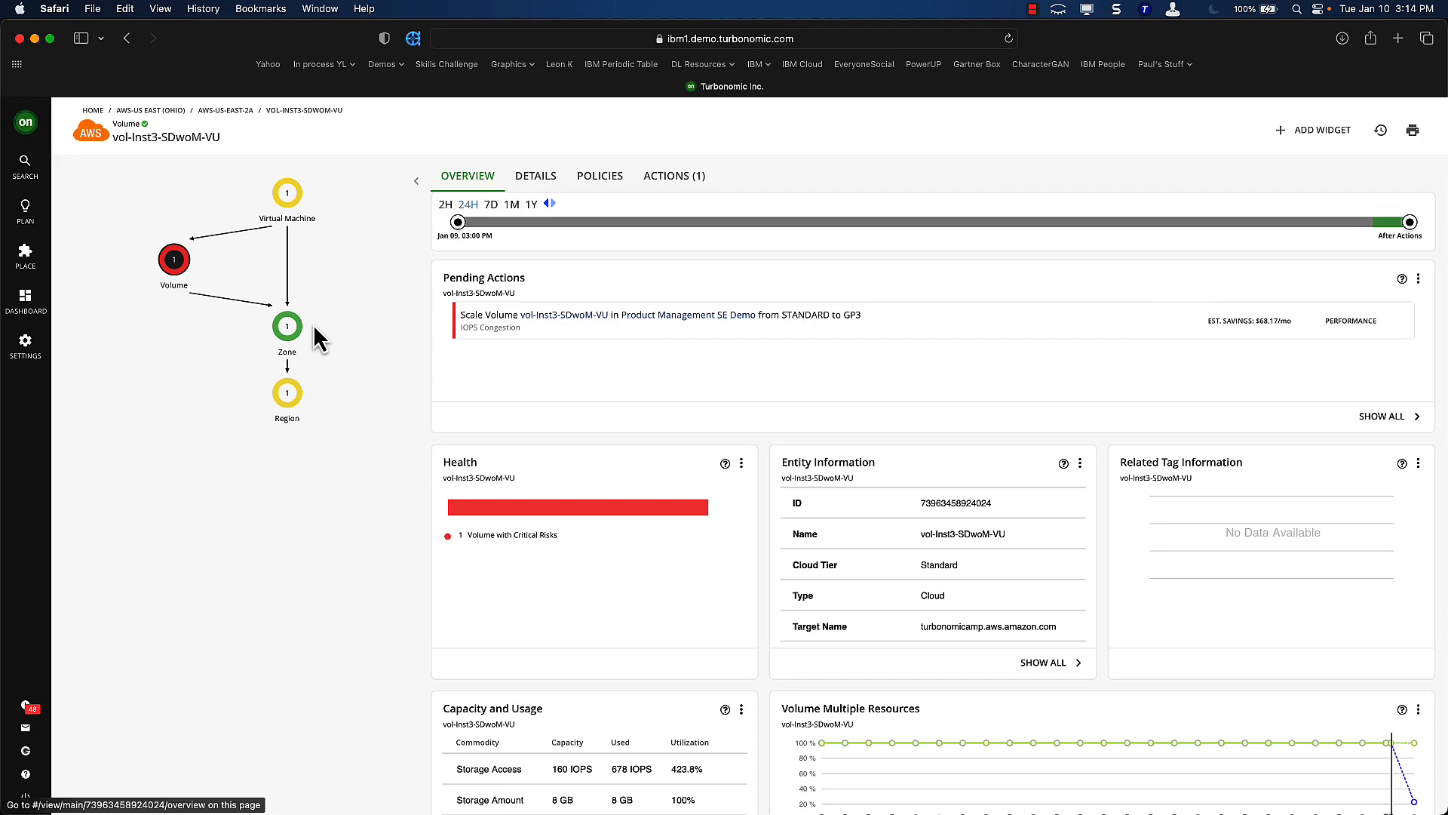
pyautogui.moveTo(25, 213)
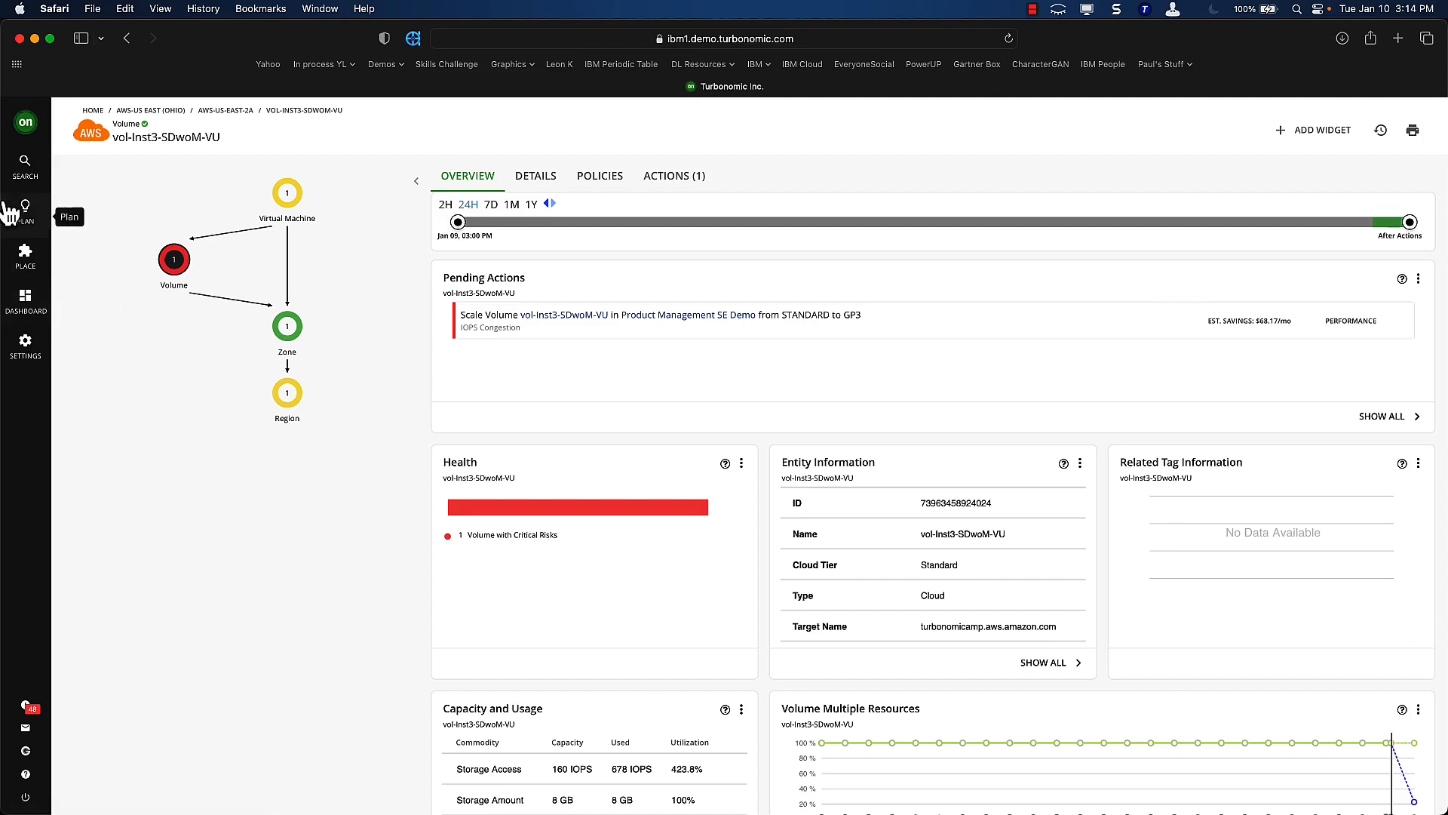
# Step: Open the Optimize On-prem 170 plan to see its summary and 151 delete actions
pyautogui.click(25, 215)
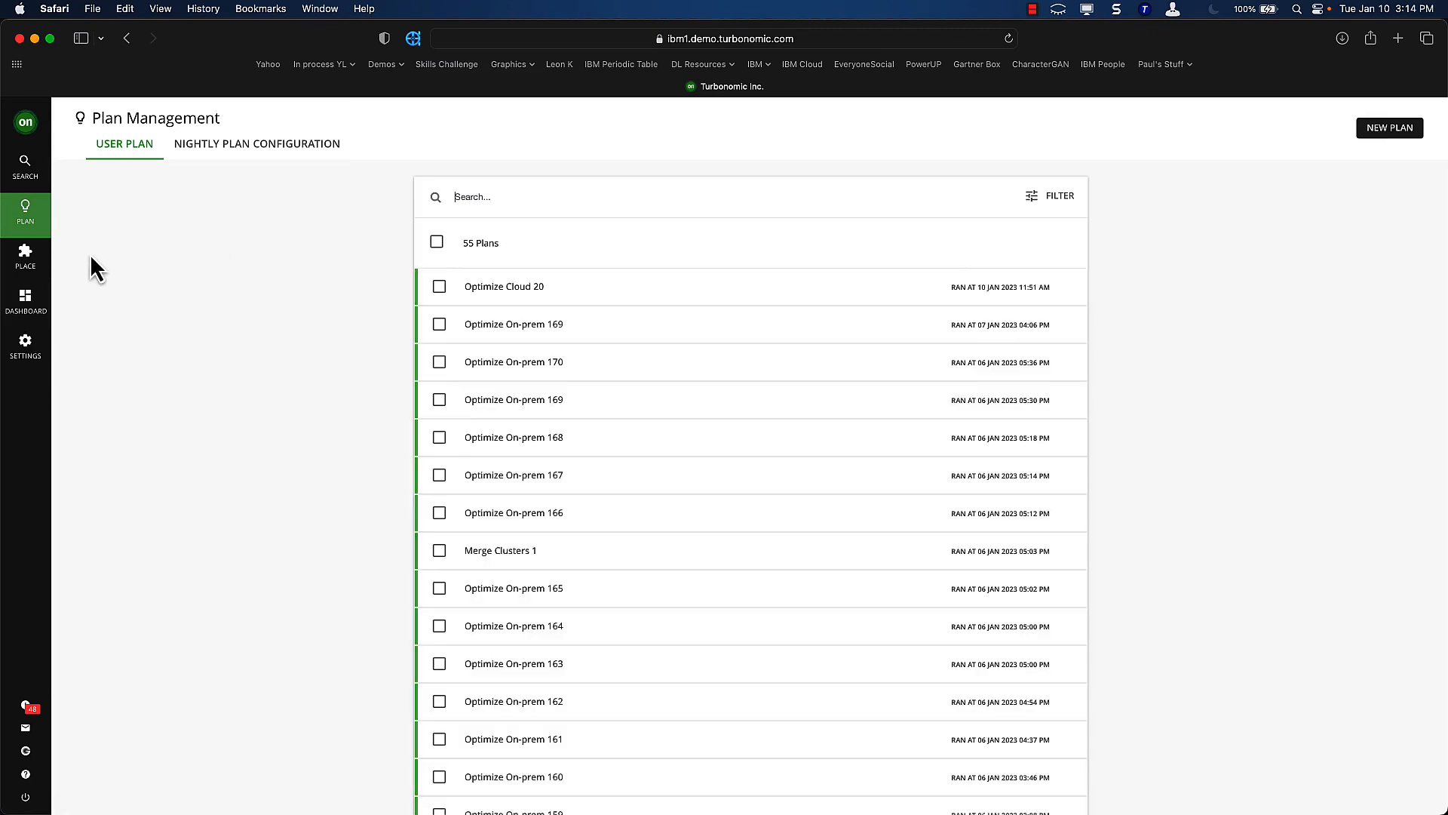
pyautogui.click(513, 361)
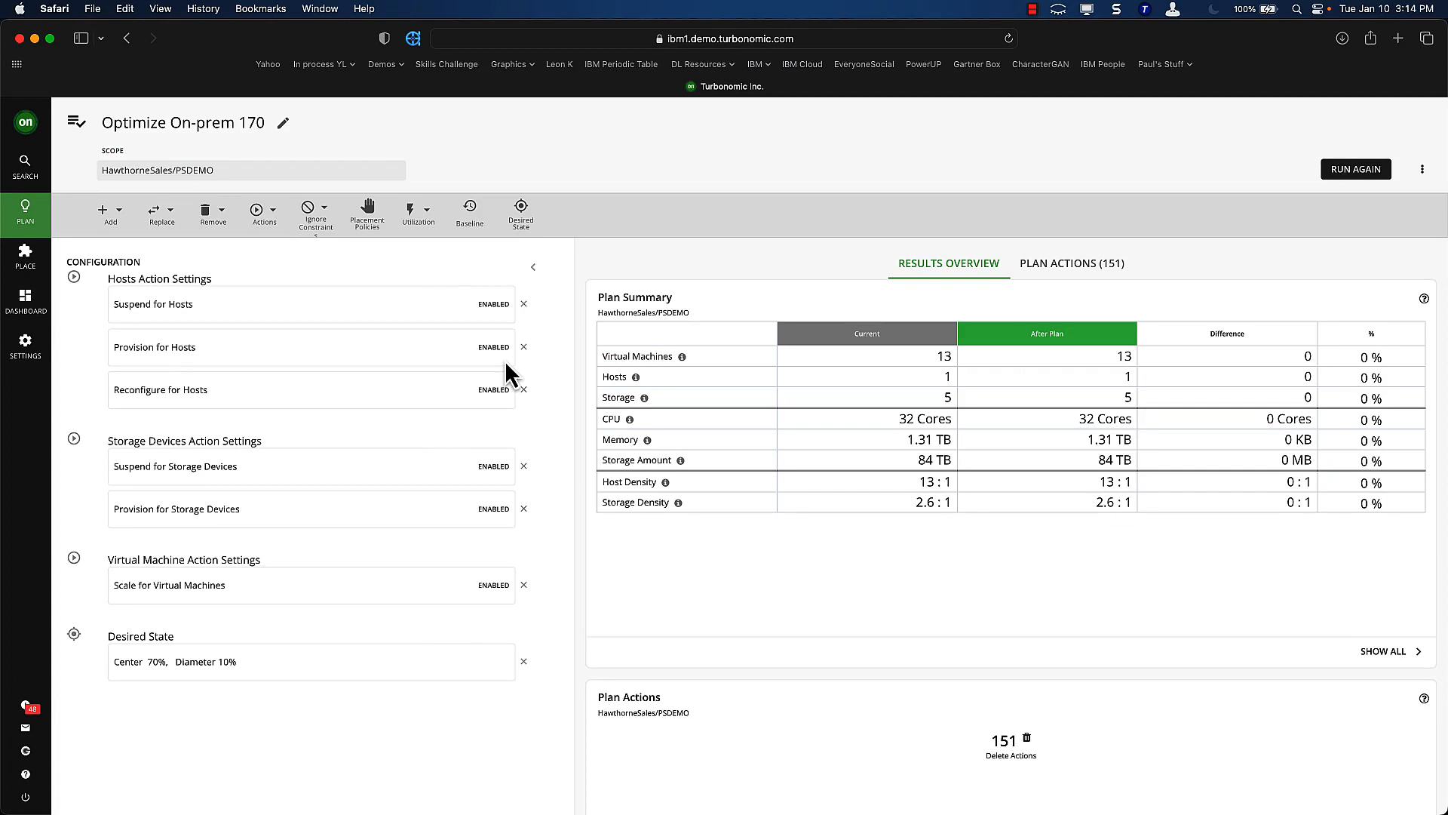
pyautogui.moveTo(490, 460)
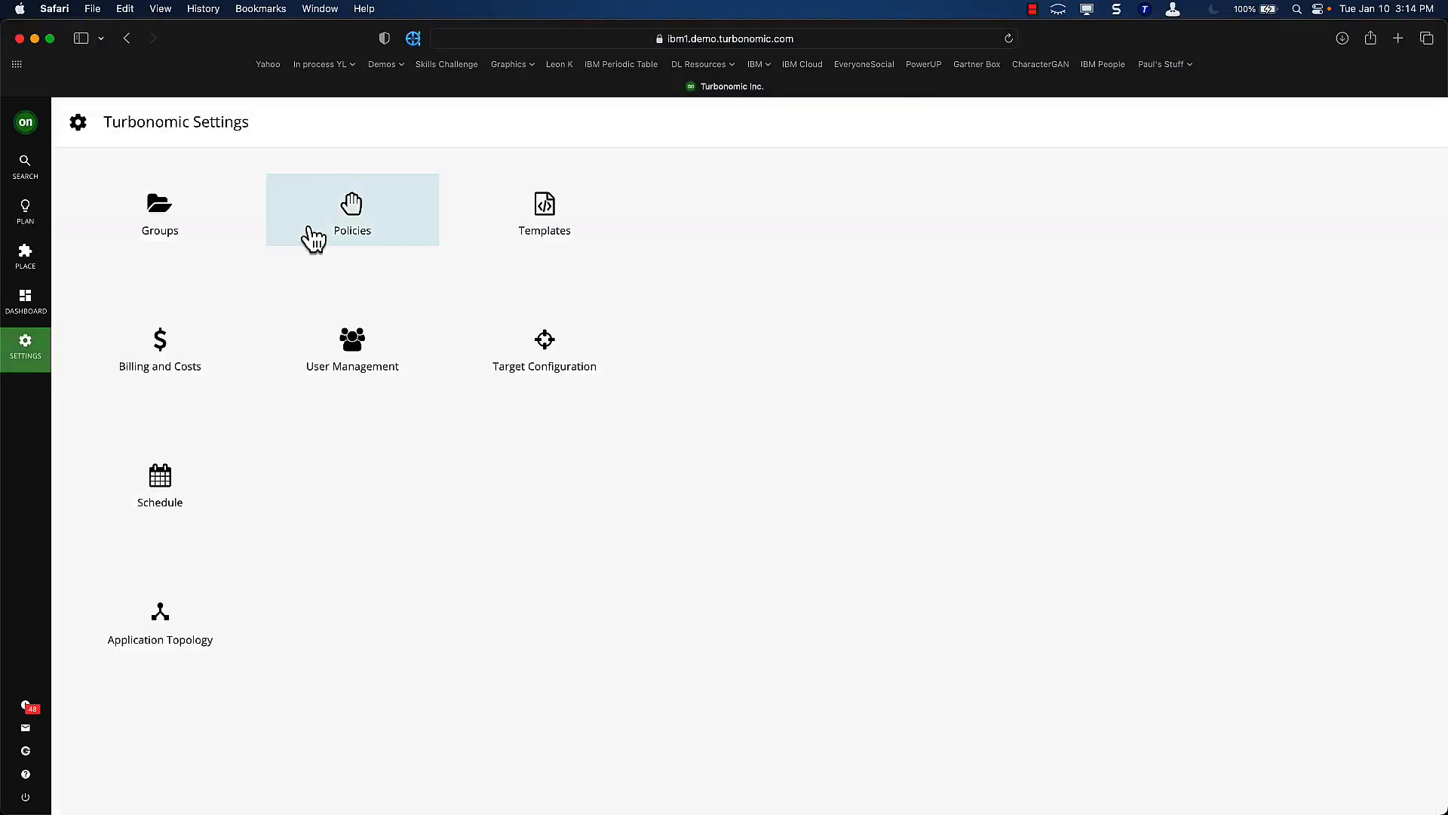
# Step: Open the ARM Deletion volume policy from the policy list, then save, apply and confirm it
pyautogui.click(352, 211)
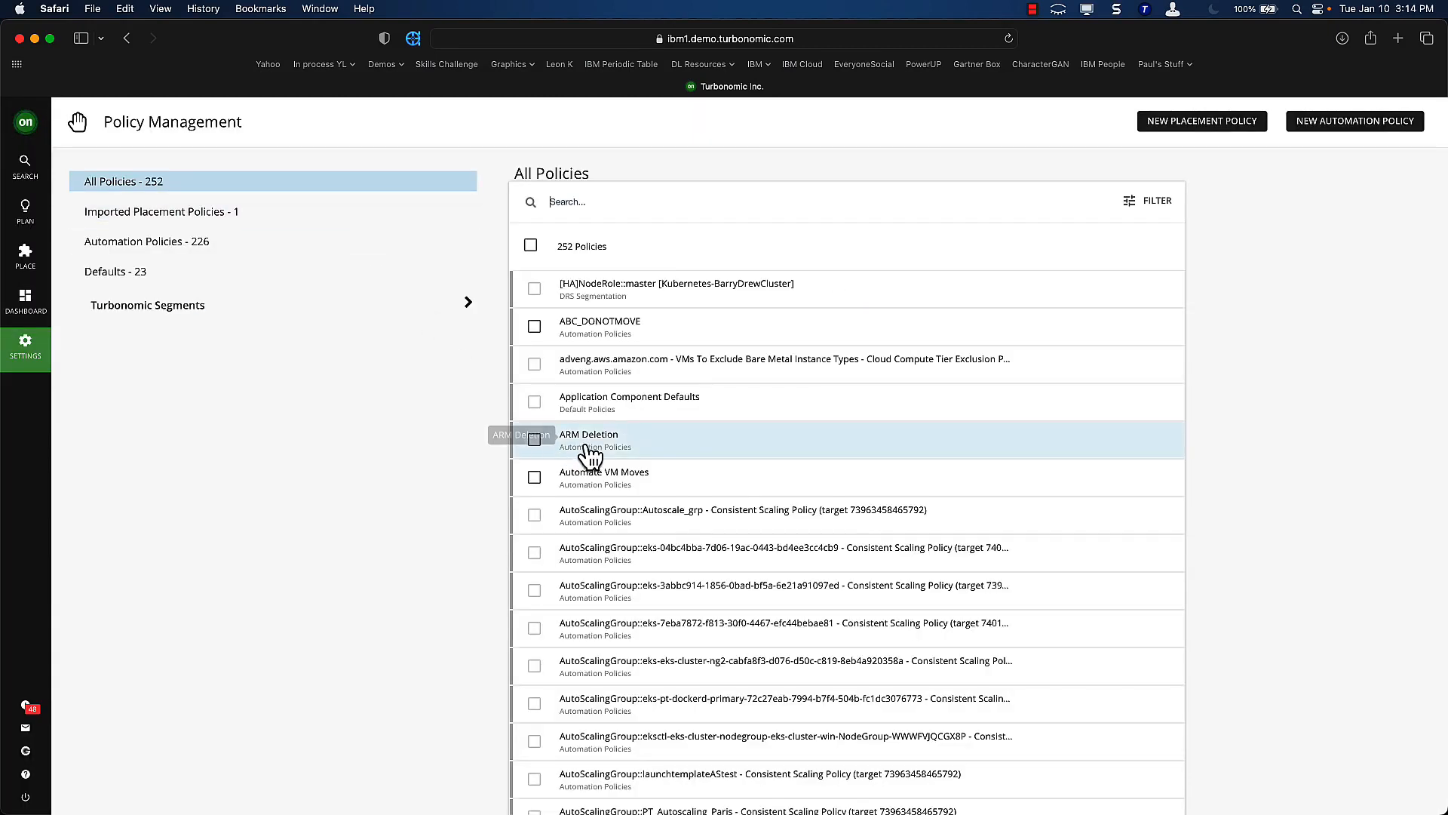
pyautogui.click(588, 434)
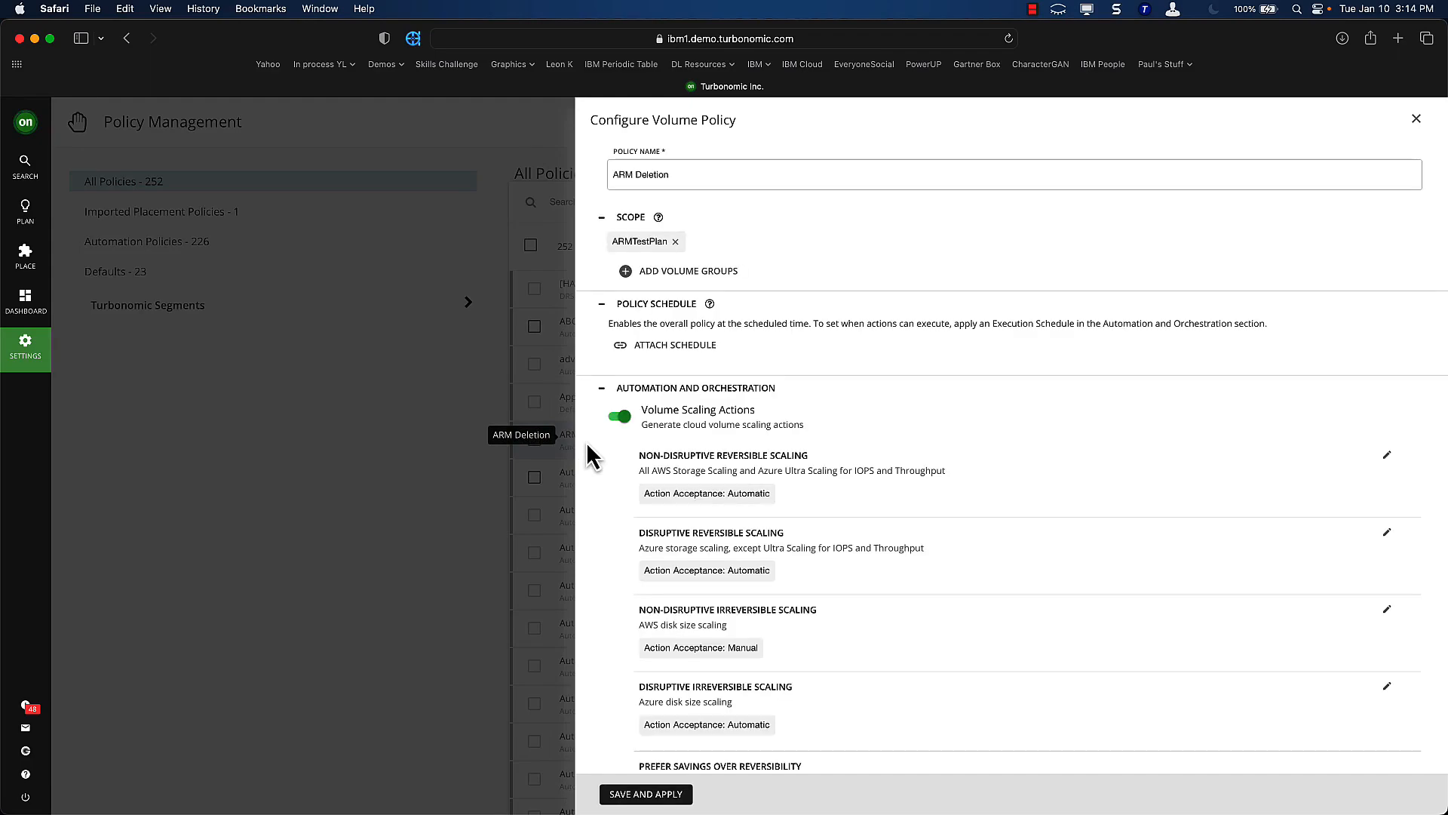
pyautogui.moveTo(680, 683)
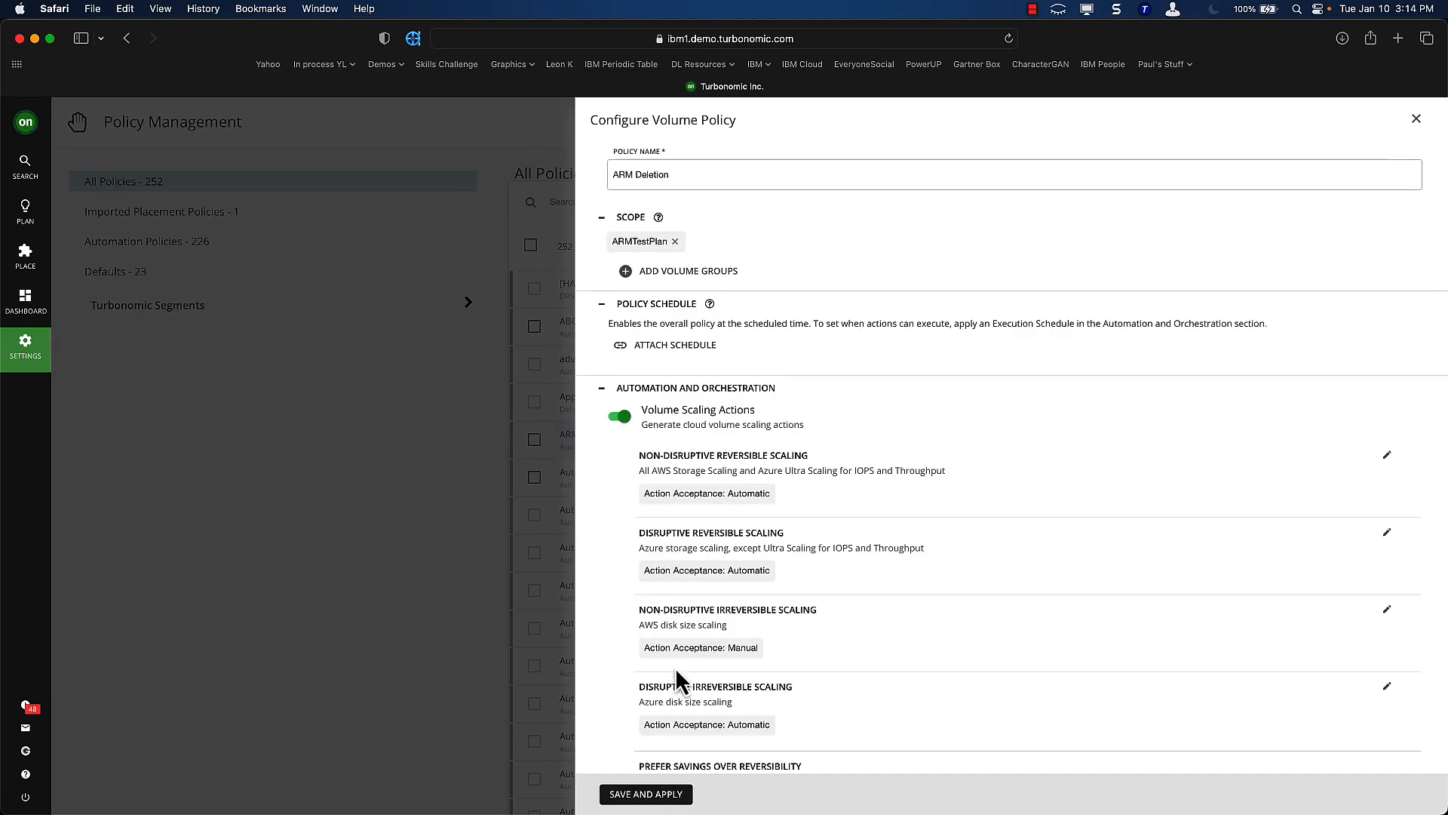
pyautogui.scroll(-3)
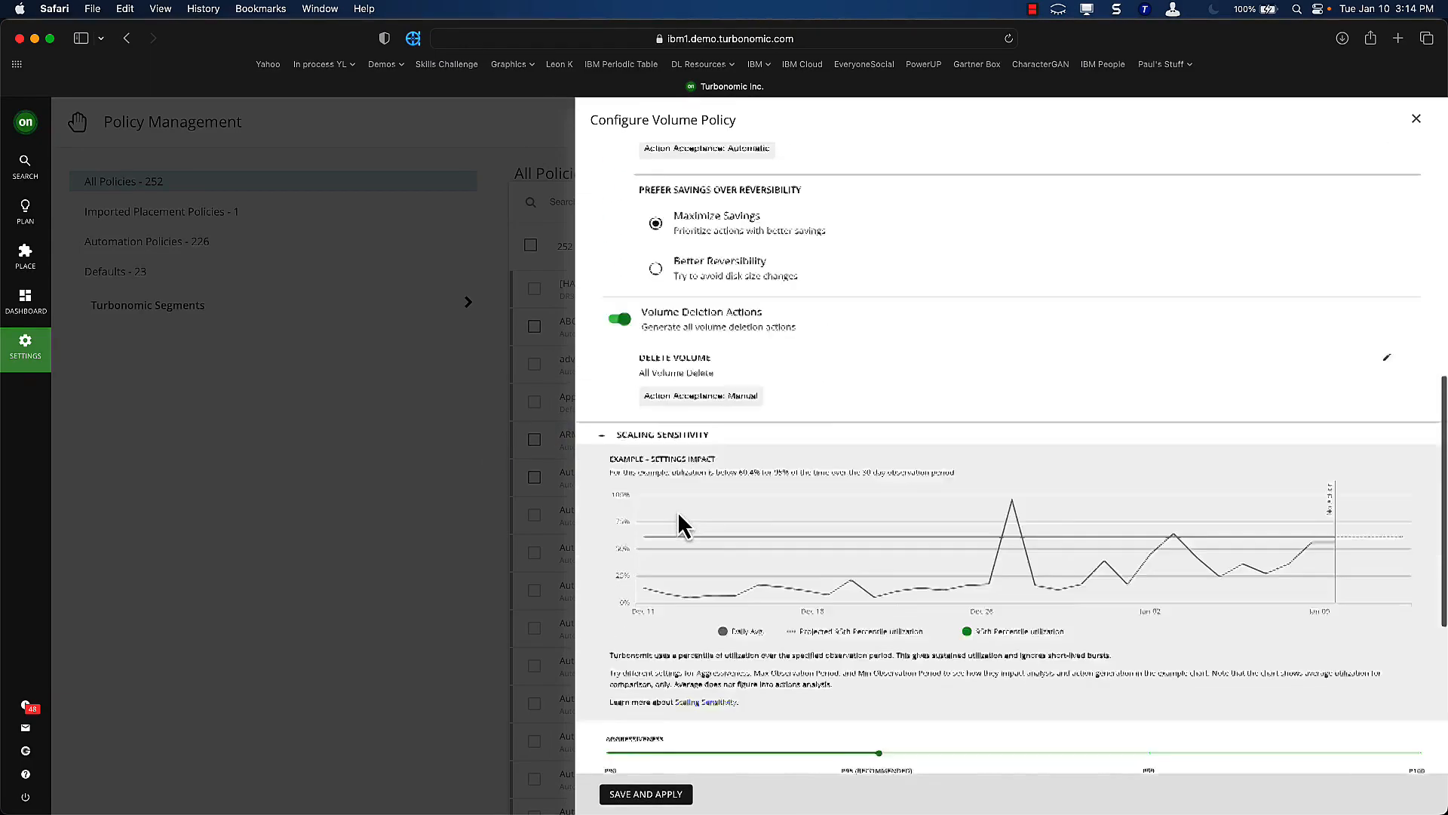
pyautogui.click(647, 793)
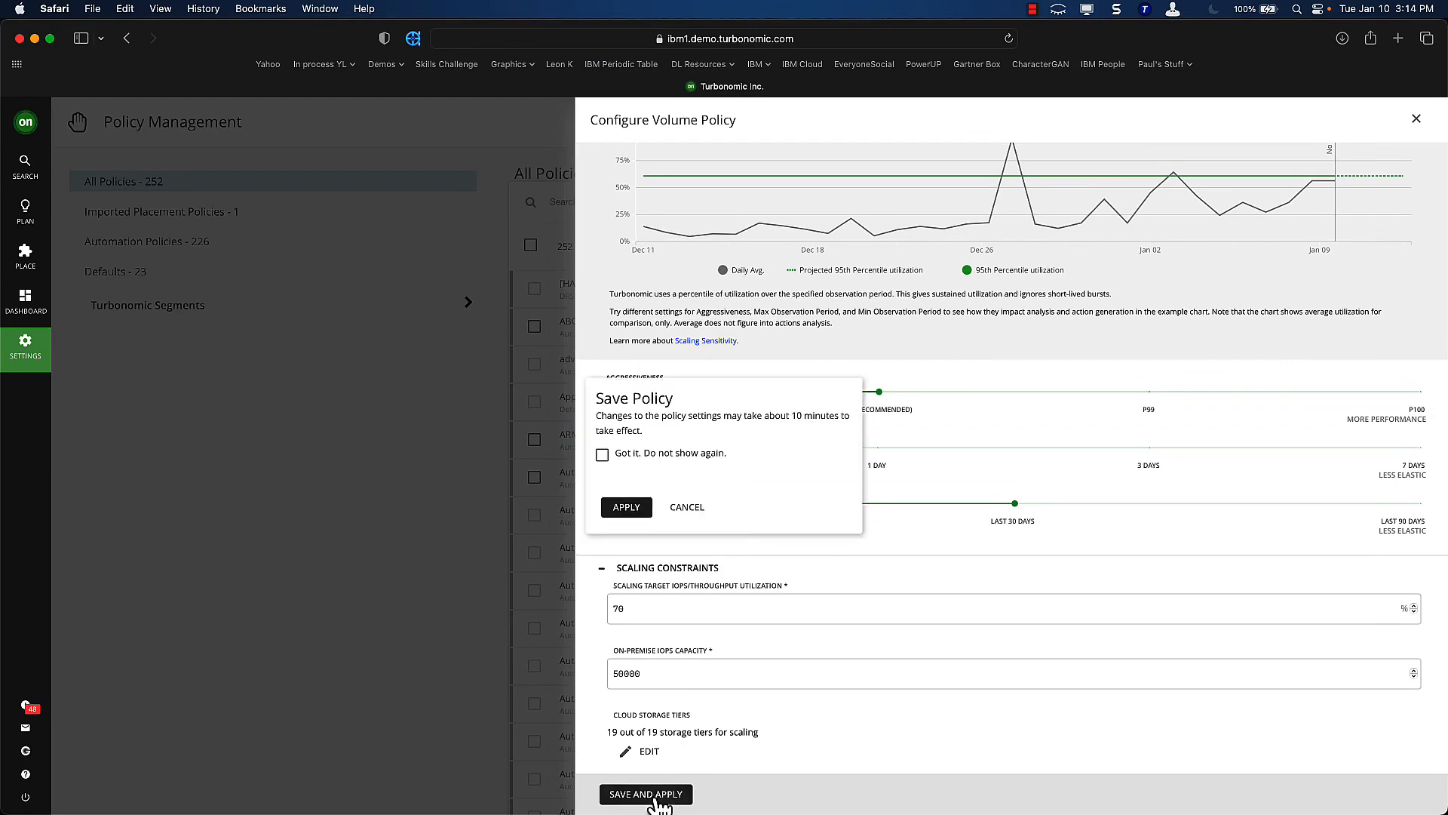
pyautogui.click(626, 507)
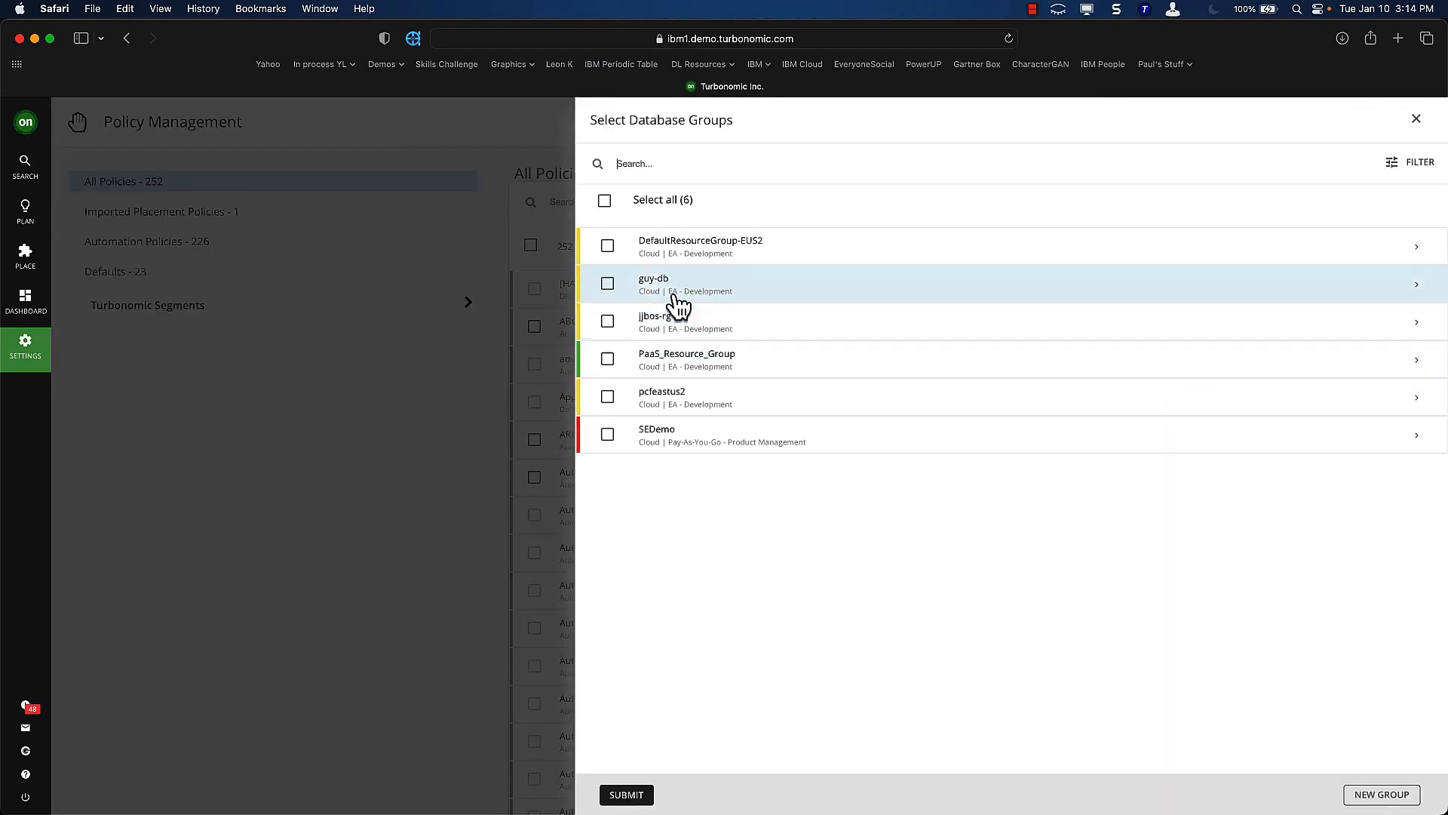
# Step: Scope a new database policy to the guy-db group and review its configuration panel
pyautogui.click(607, 283)
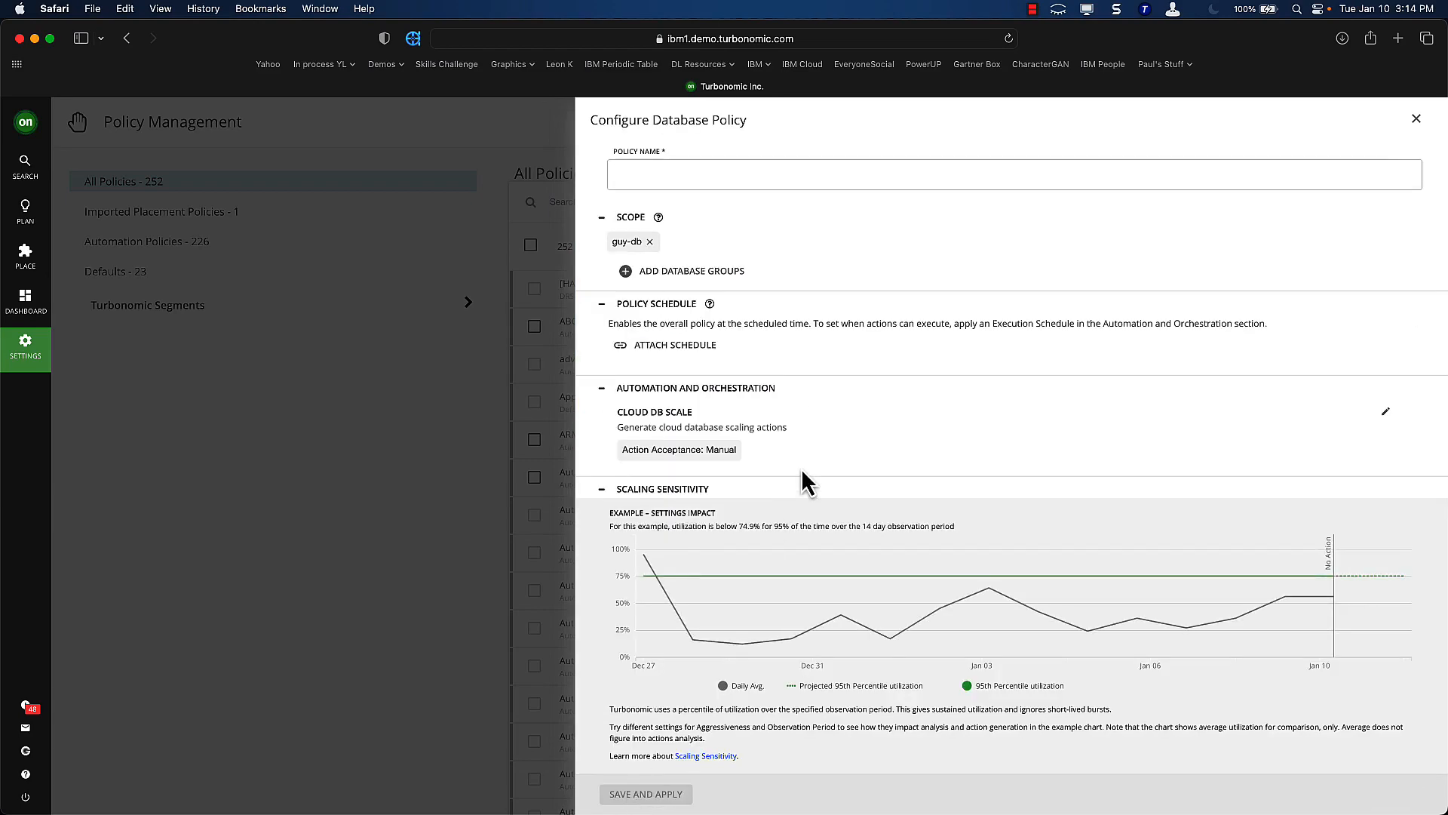
pyautogui.scroll(-3)
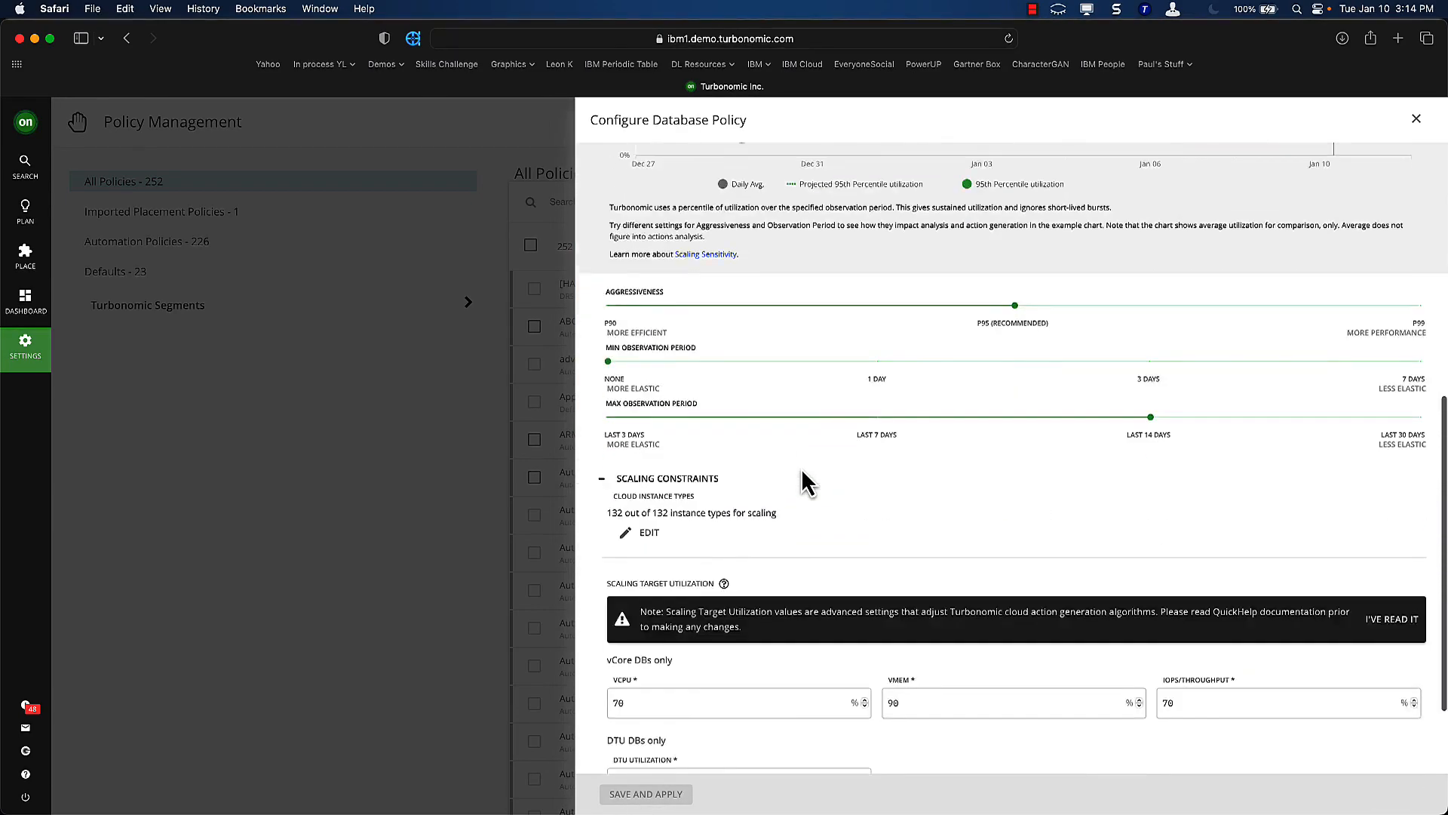
pyautogui.scroll(-3)
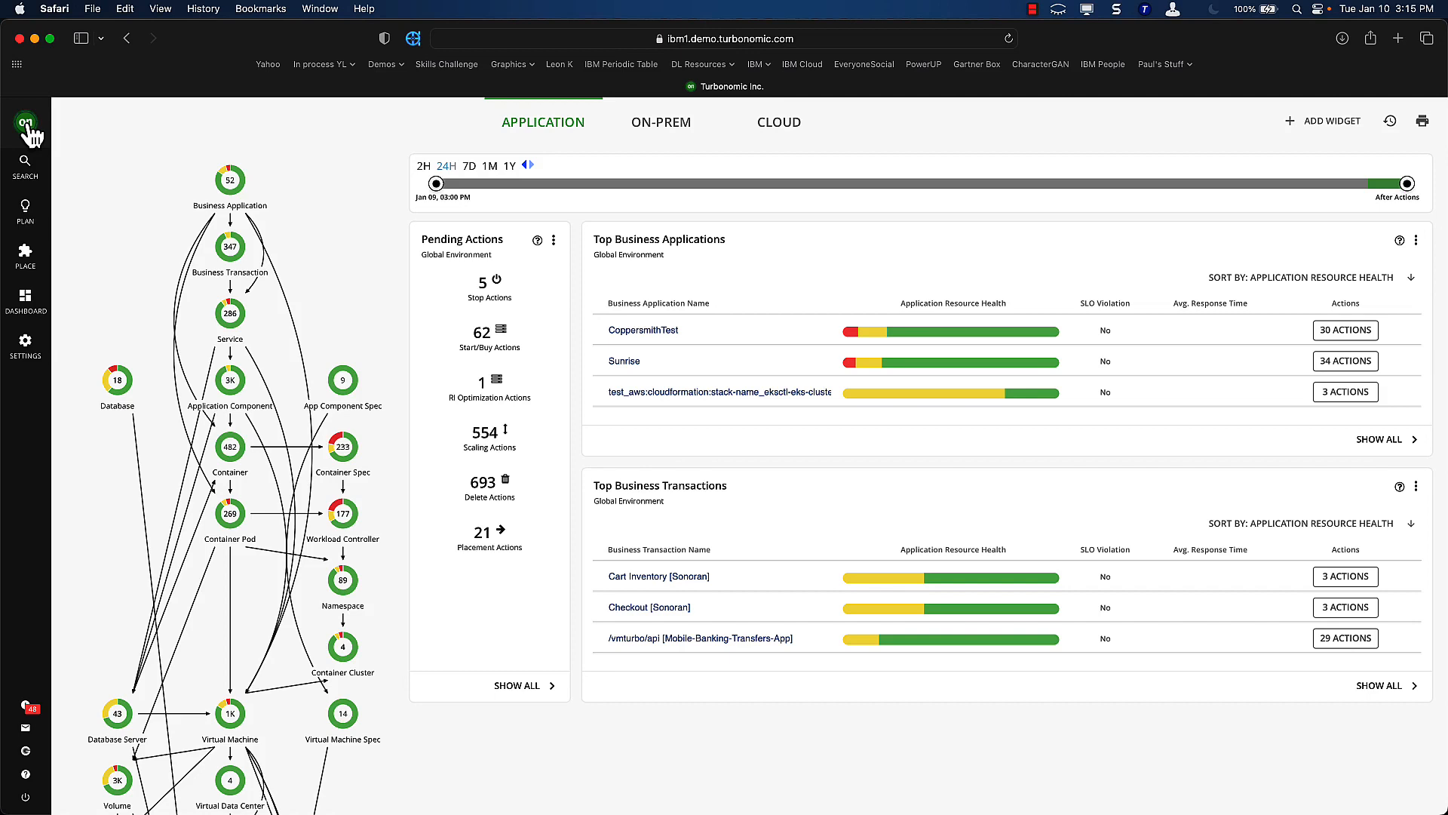
pyautogui.moveTo(271, 159)
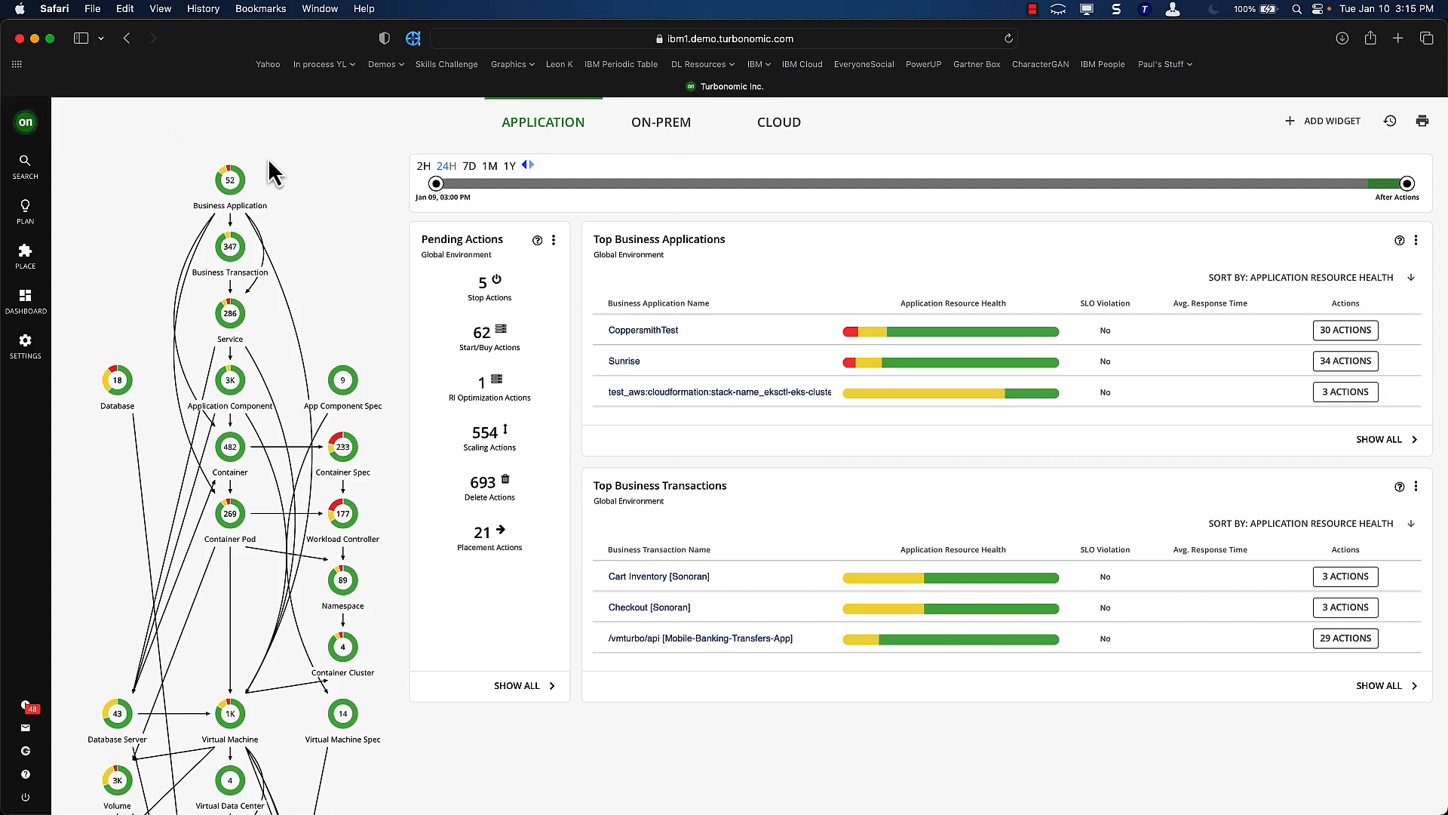
pyautogui.moveTo(316, 231)
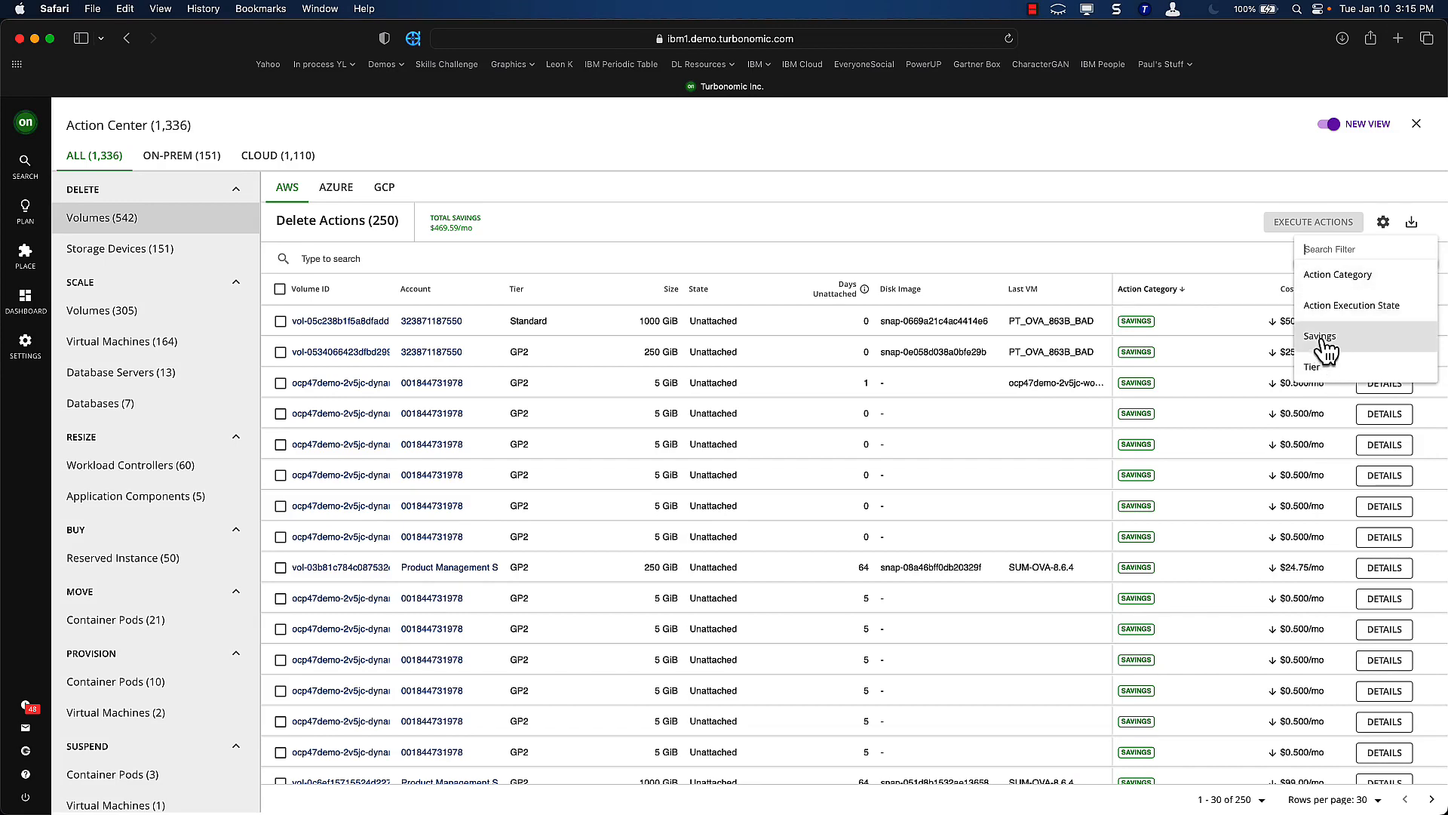
# Step: Filter the delete actions to savings greater than or equal to 100
pyautogui.click(1320, 337)
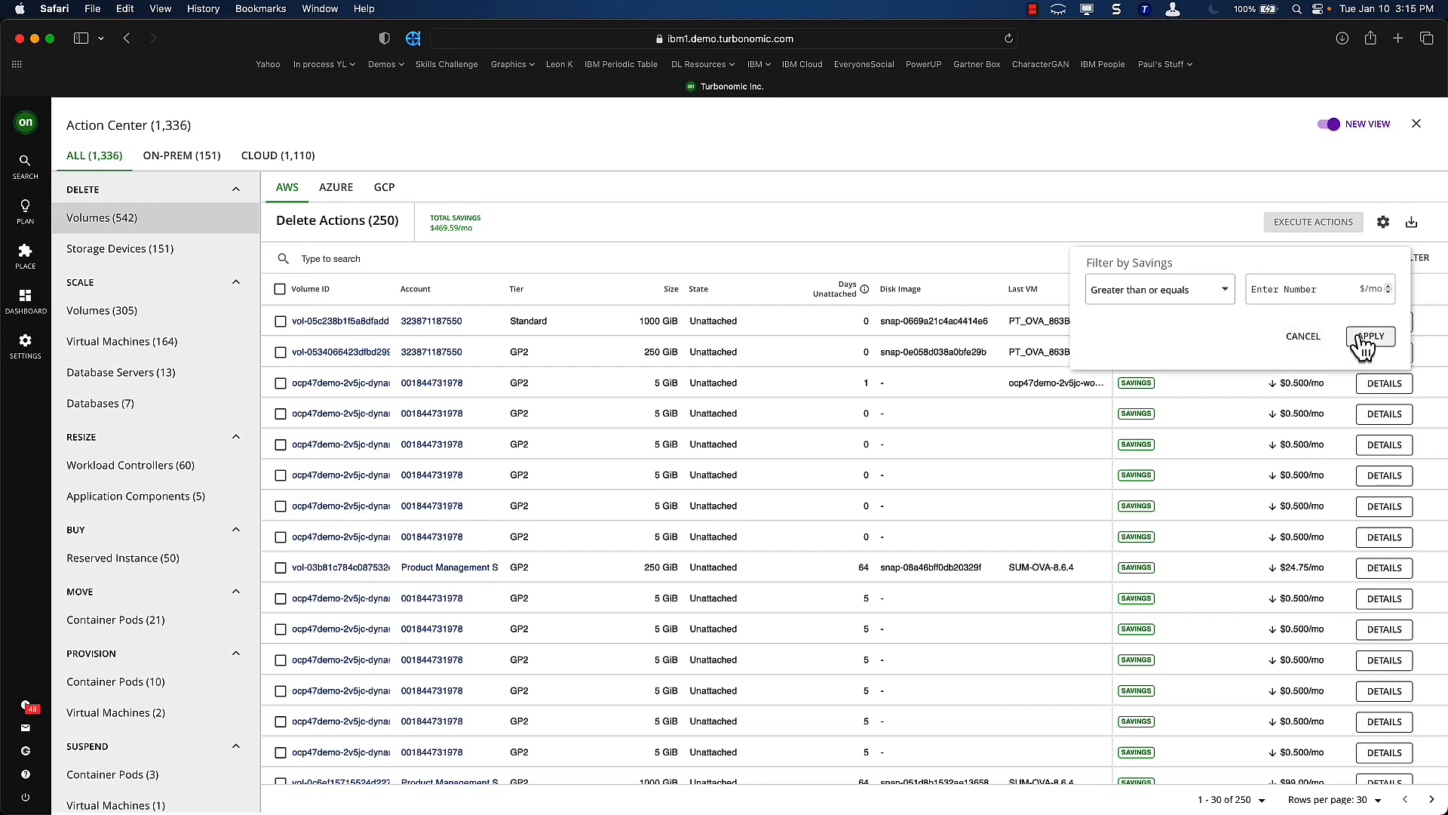
pyautogui.write('5')
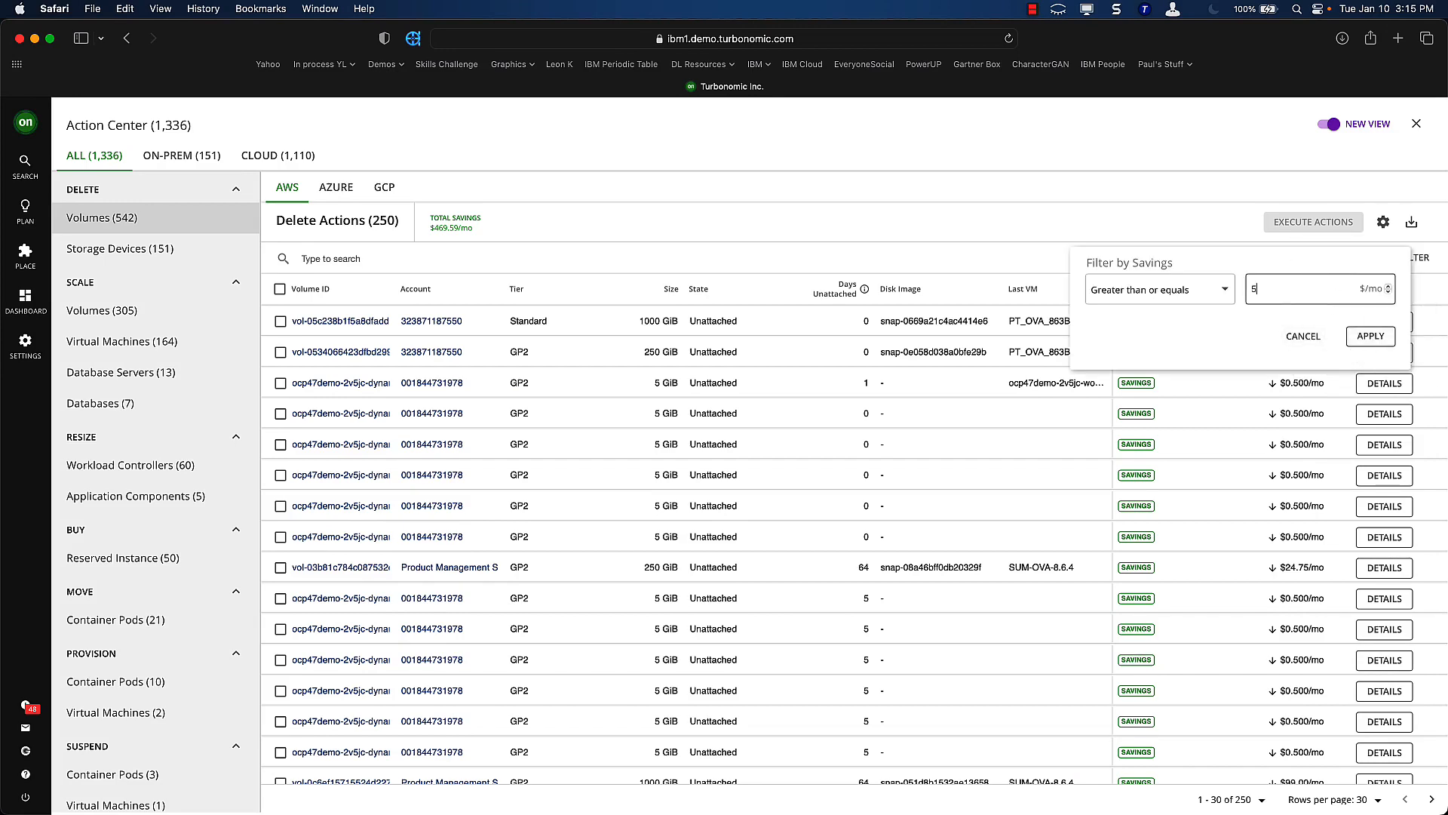
pyautogui.write('100')
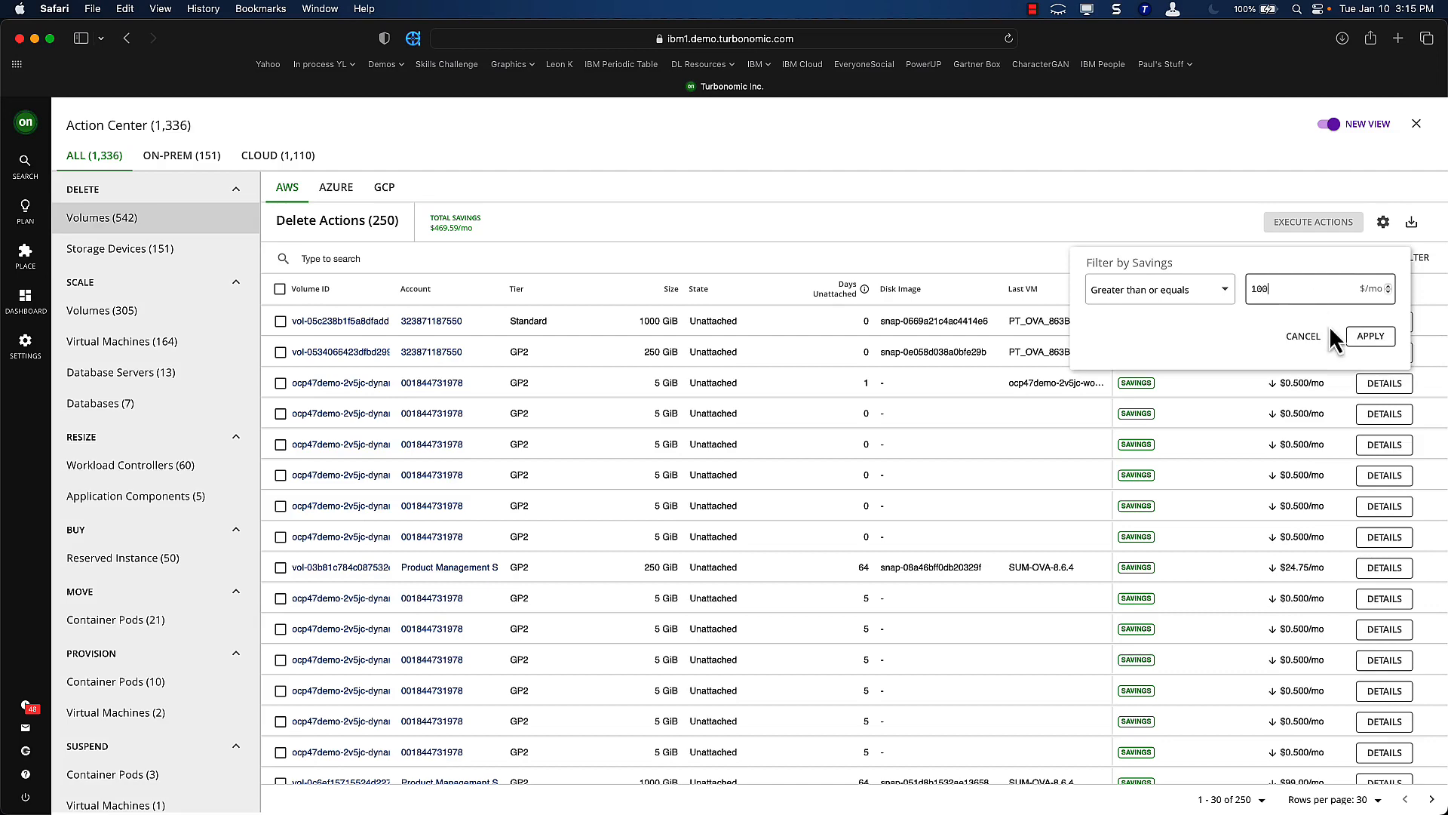
pyautogui.click(1371, 335)
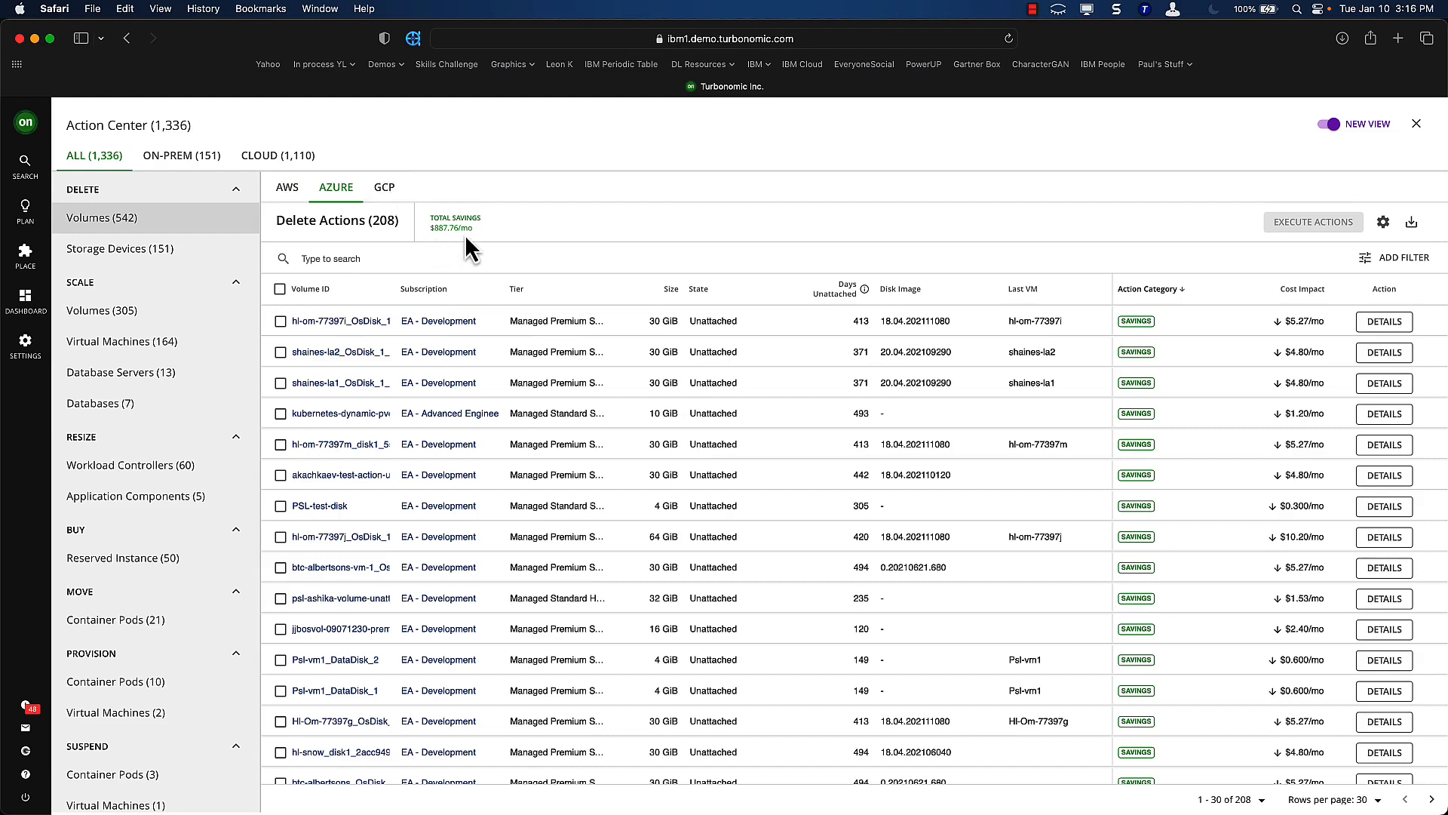
pyautogui.moveTo(466, 232)
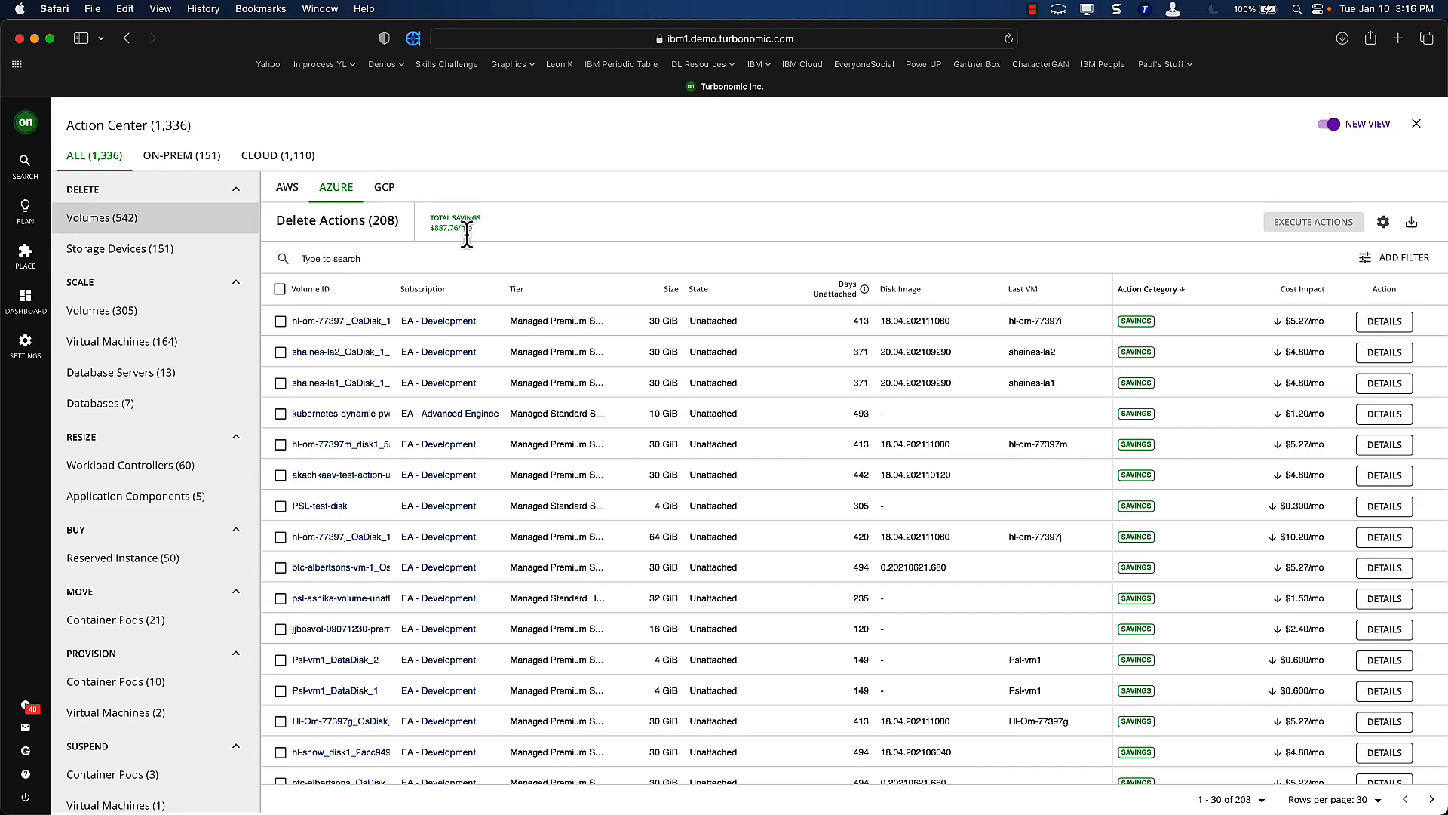